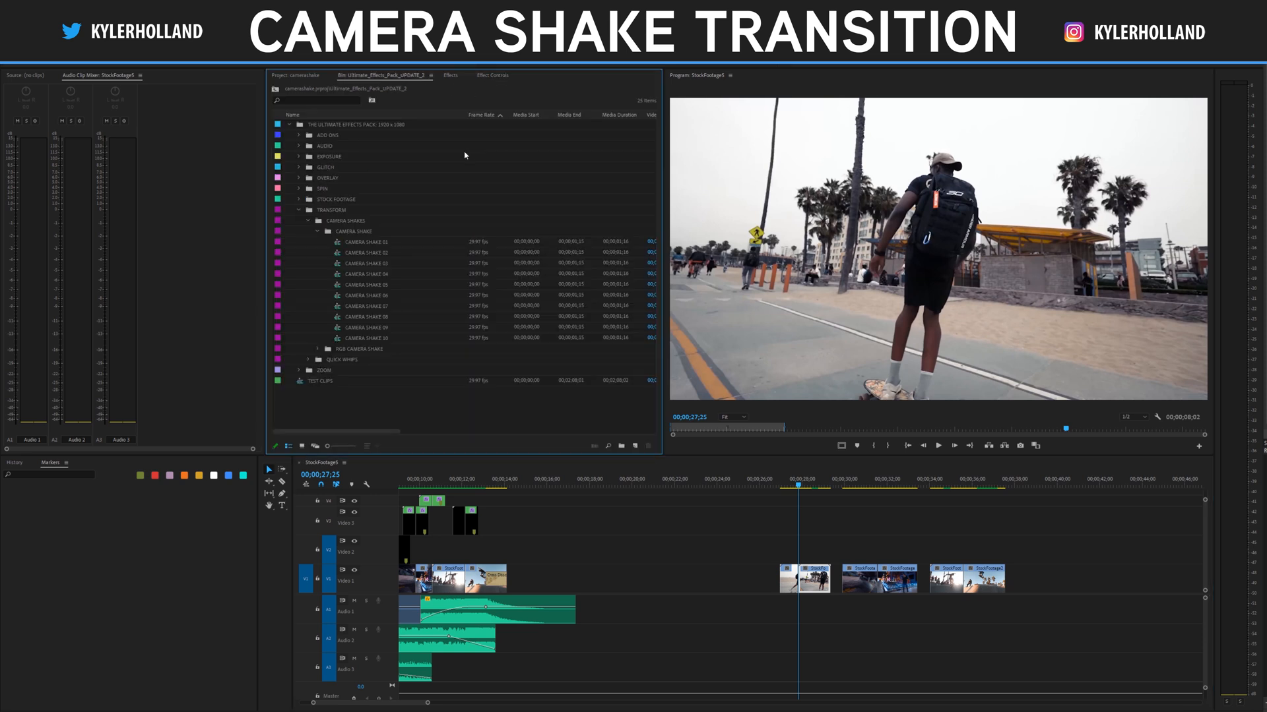
- Preview a ready-made Camera Shake clip from the effects pack, then return to the project bin
{"action": "left_click", "coordinate": [363, 337]}
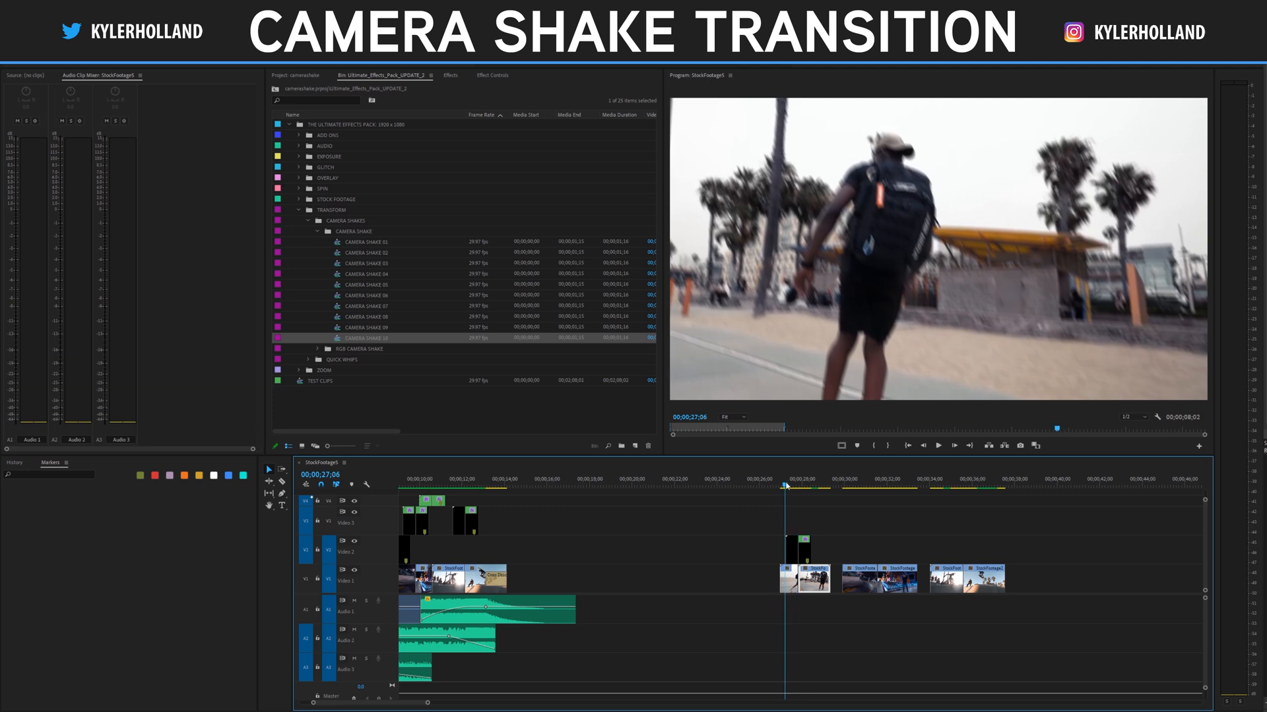
{"action": "left_click", "coordinate": [805, 474]}
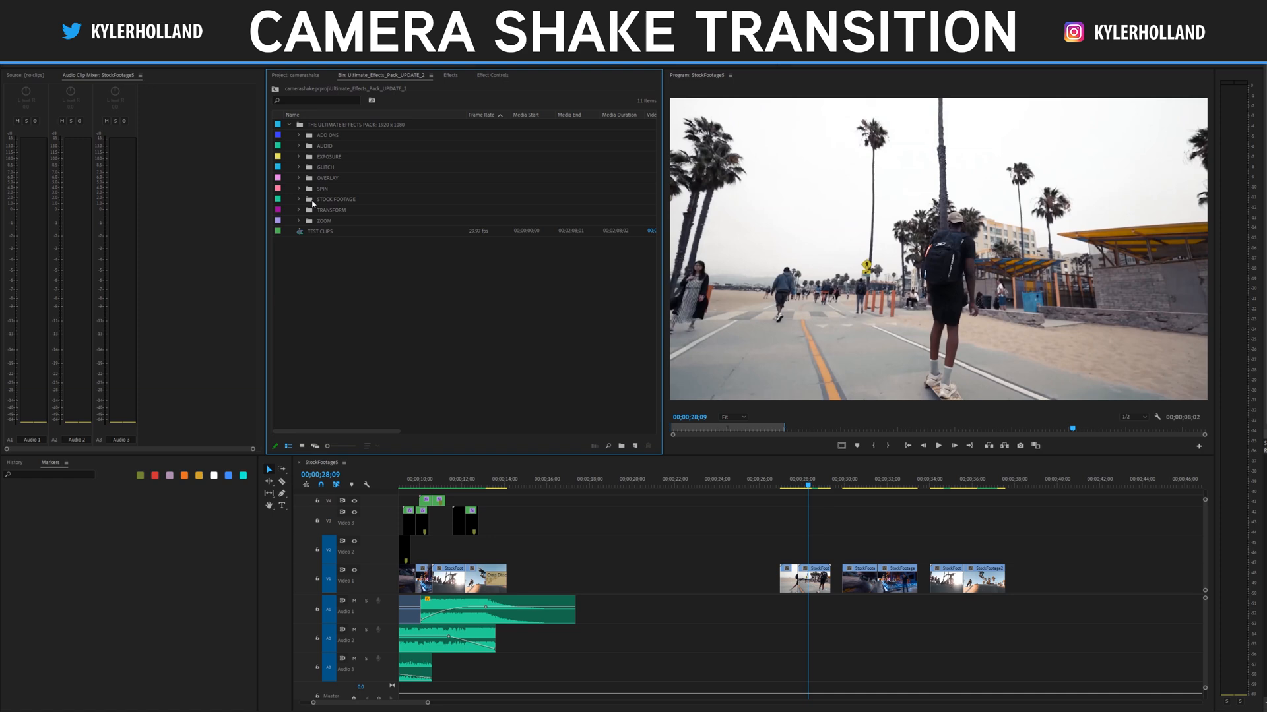
{"action": "mouse_move", "coordinate": [364, 220]}
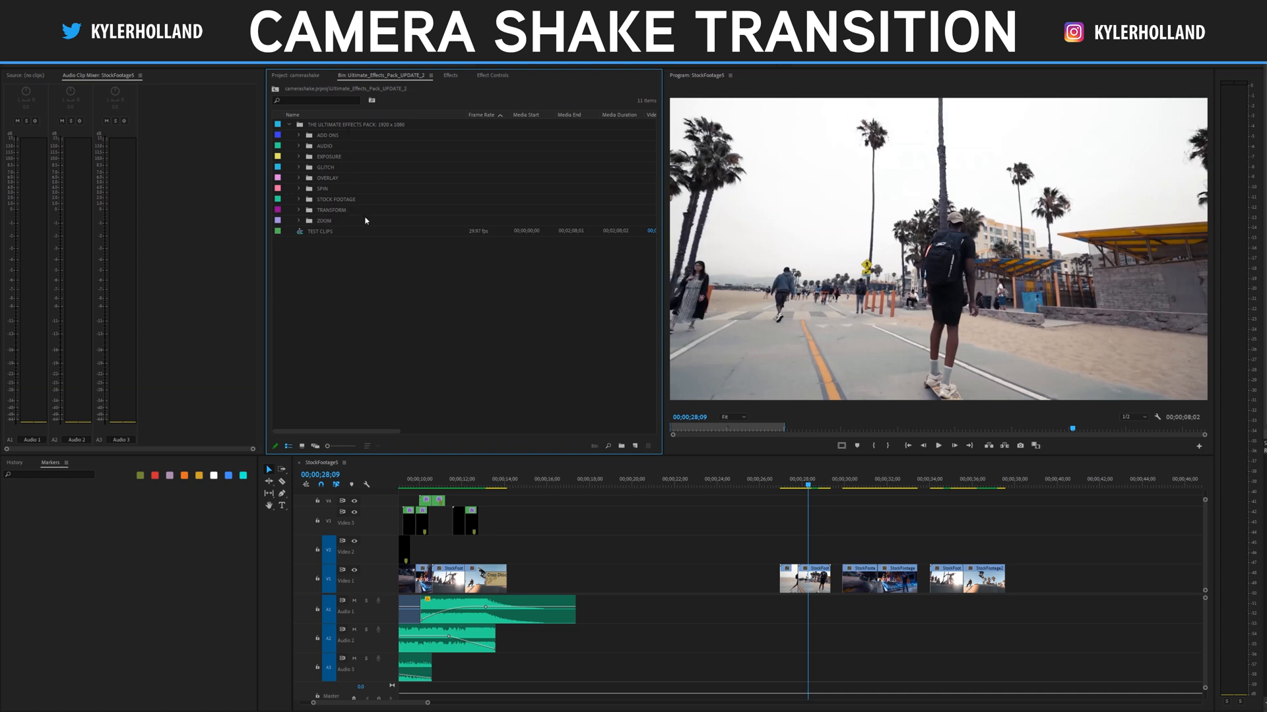
{"action": "left_click", "coordinate": [289, 445]}
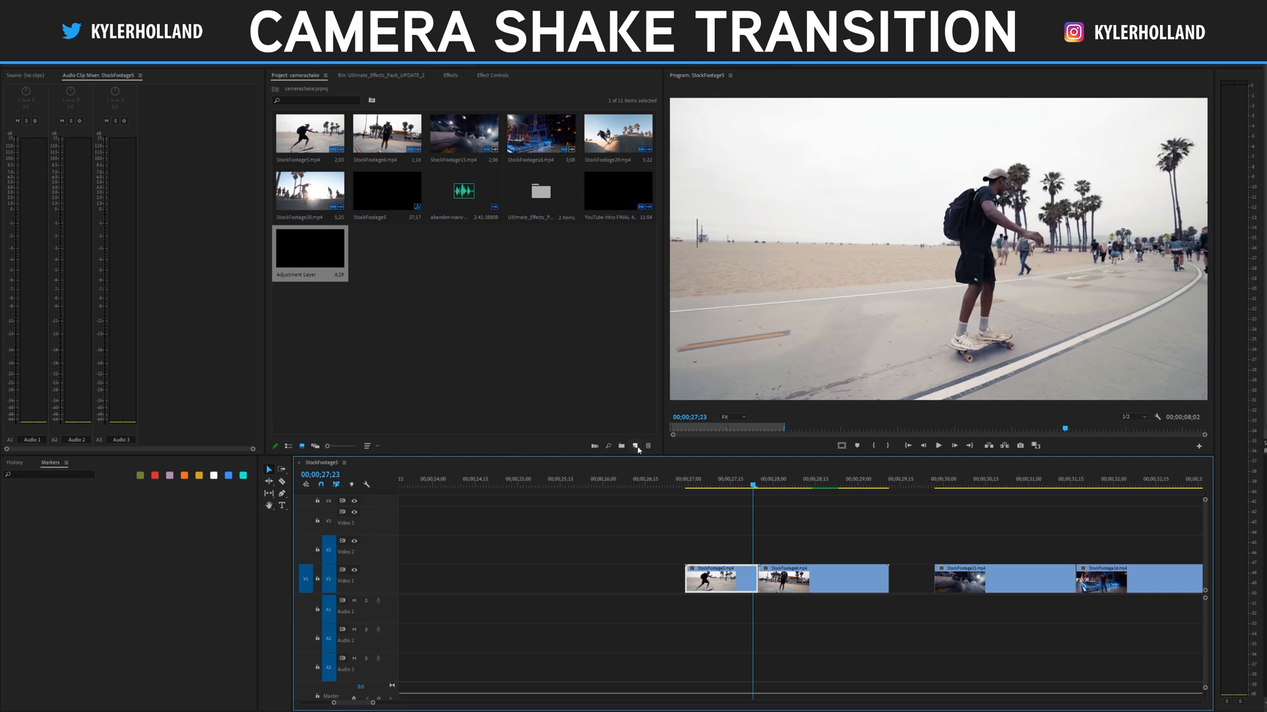
- Create a New Item adjustment layer and drag it onto Video 2 over the clips
{"action": "left_click", "coordinate": [637, 446]}
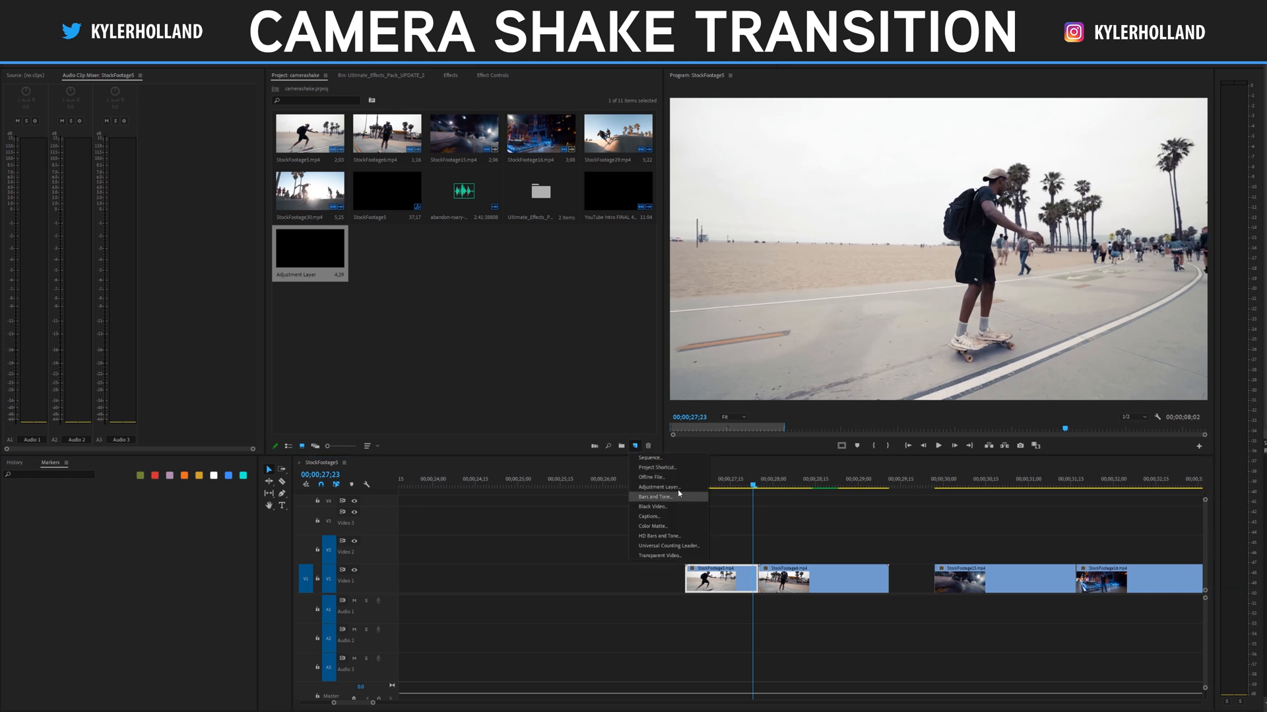
{"action": "left_click", "coordinate": [657, 487]}
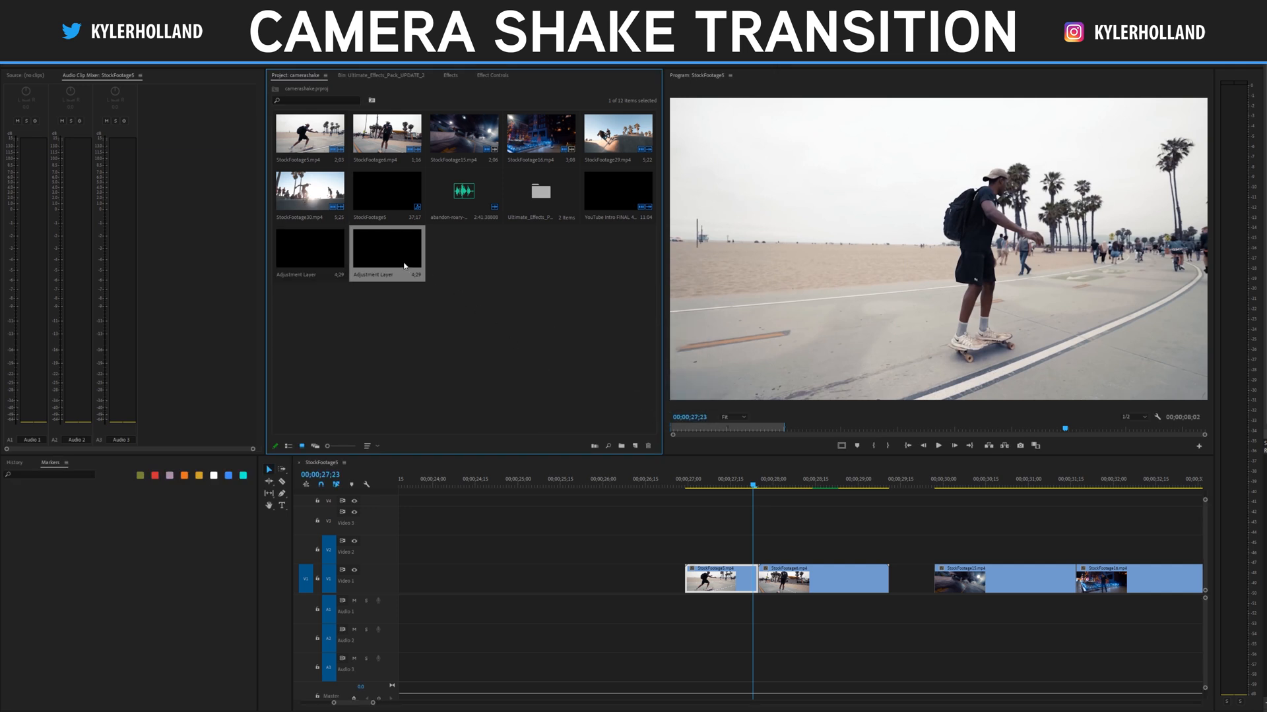
{"action": "left_click_drag", "start_coordinate": [386, 249], "coordinate": [889, 546]}
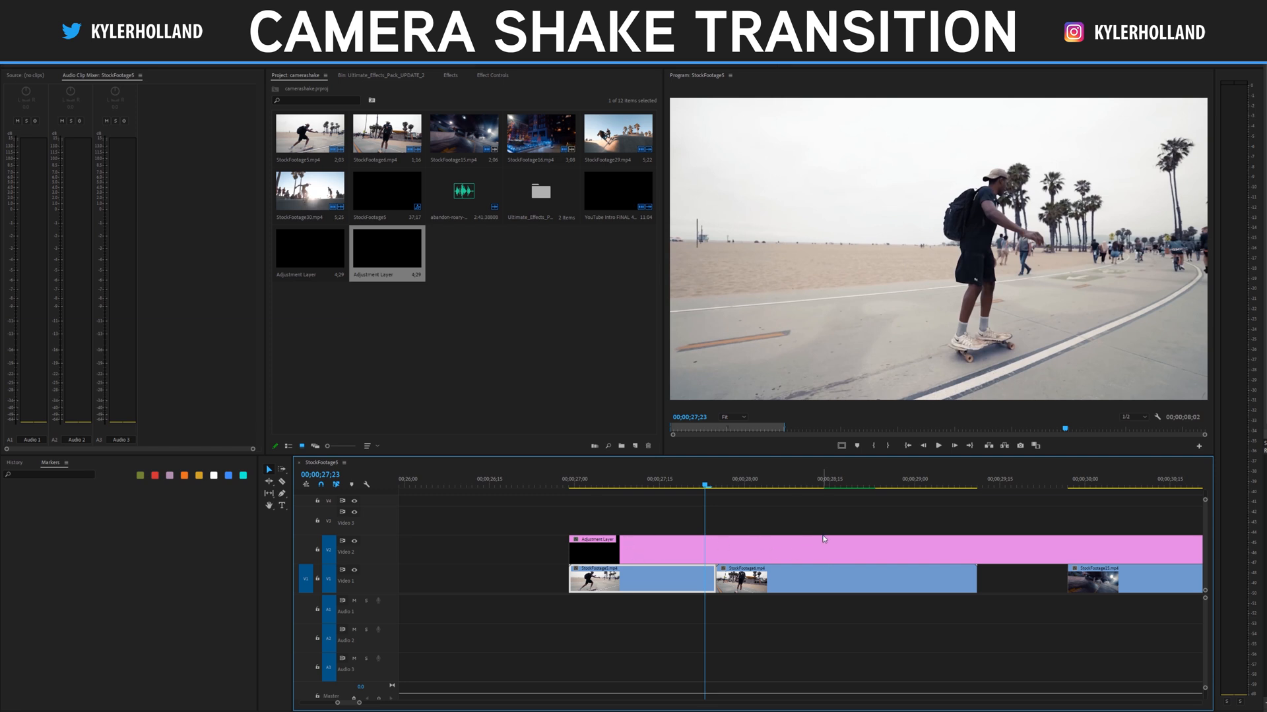
{"action": "mouse_move", "coordinate": [774, 565]}
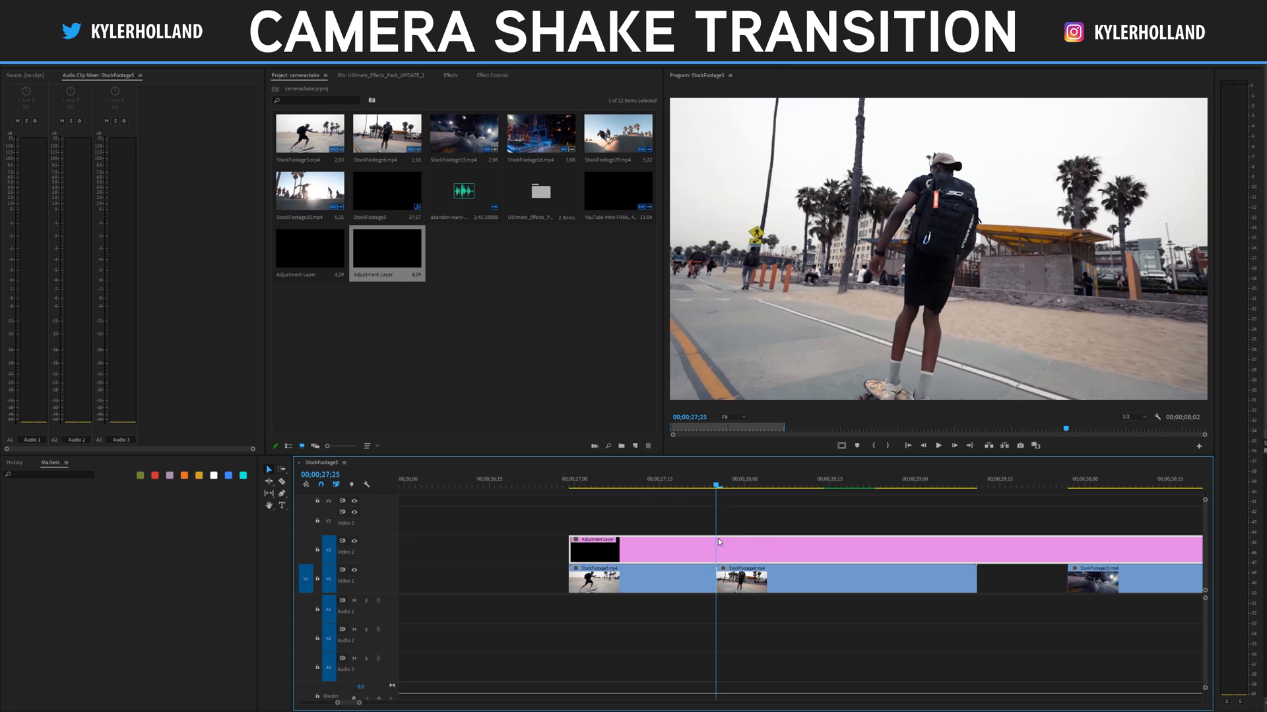
{"action": "mouse_move", "coordinate": [759, 563]}
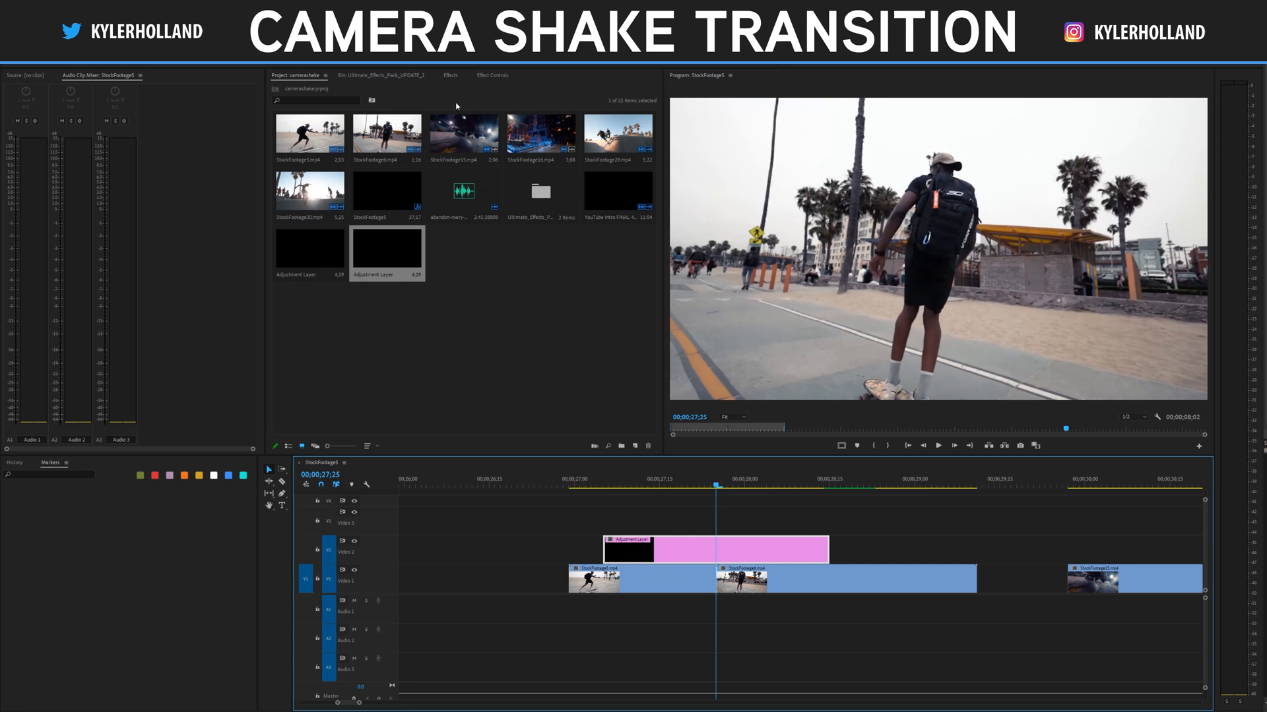
- Open the Effects panel's video effects library
{"action": "left_click", "coordinate": [450, 75]}
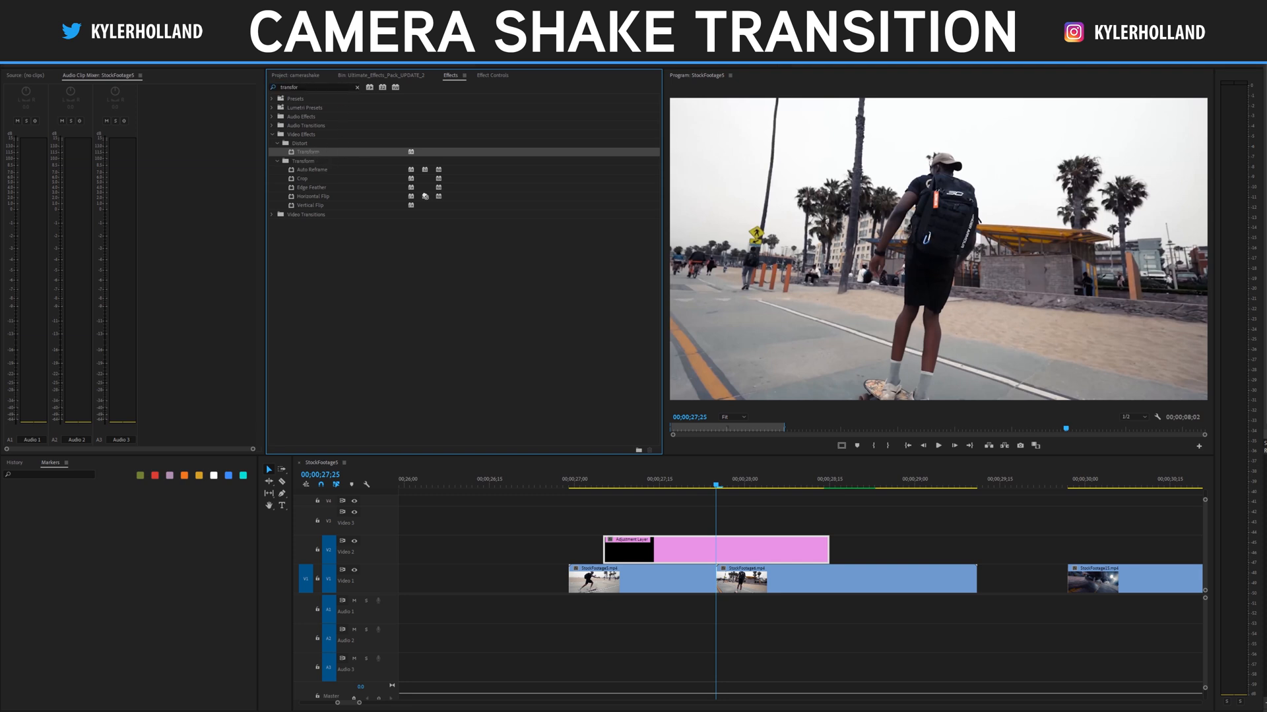
- Apply Distort > Transform to the adjustment layer and show its Effect Controls
{"action": "left_click", "coordinate": [681, 479]}
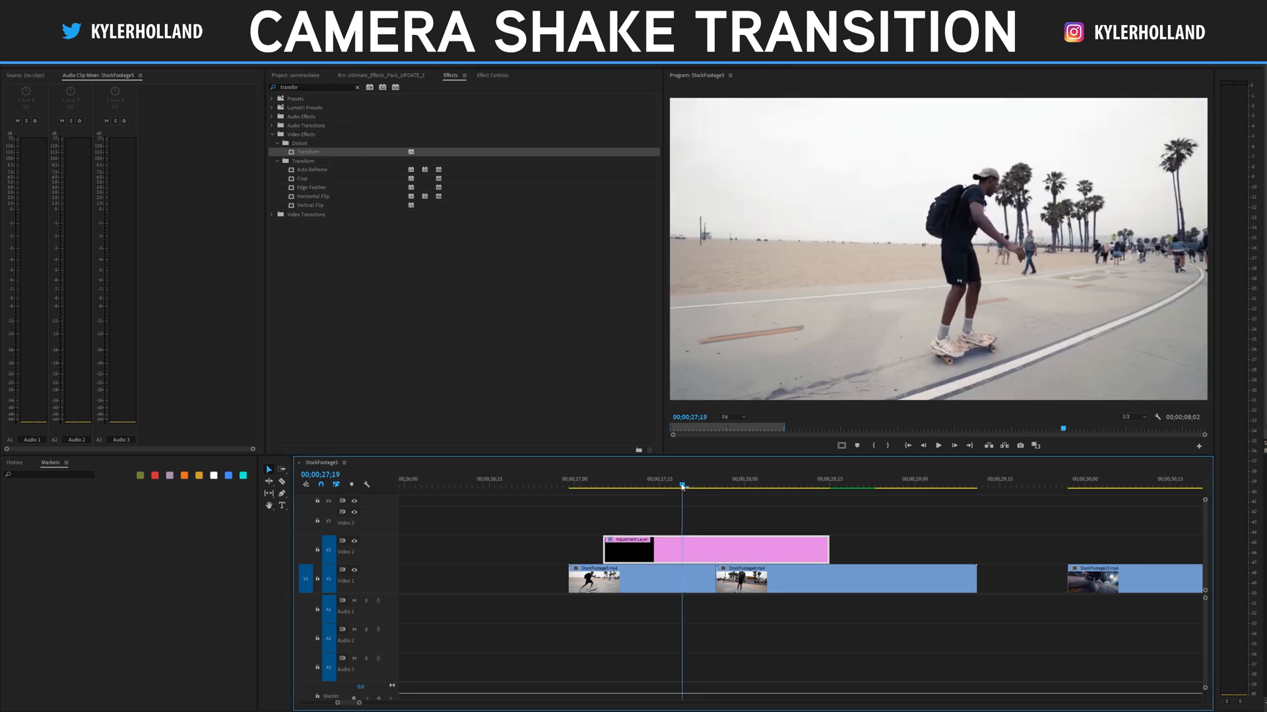
{"action": "left_click", "coordinate": [492, 75]}
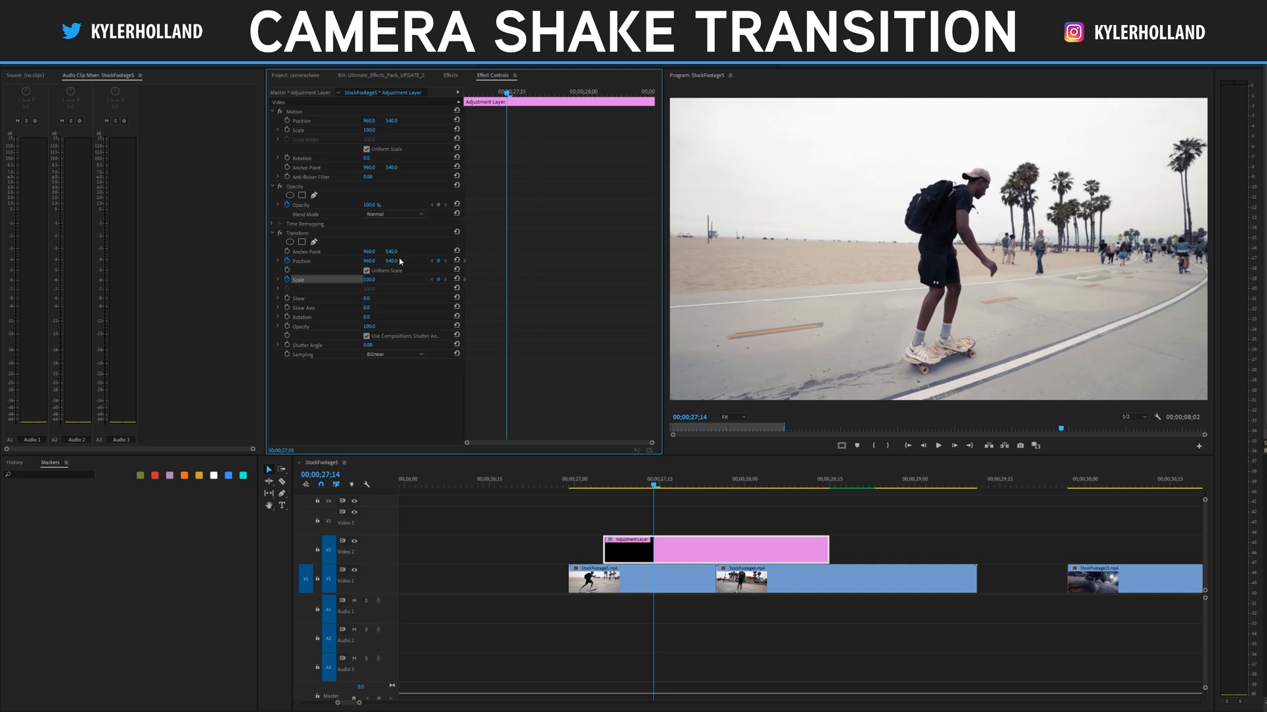
{"action": "mouse_move", "coordinate": [442, 283]}
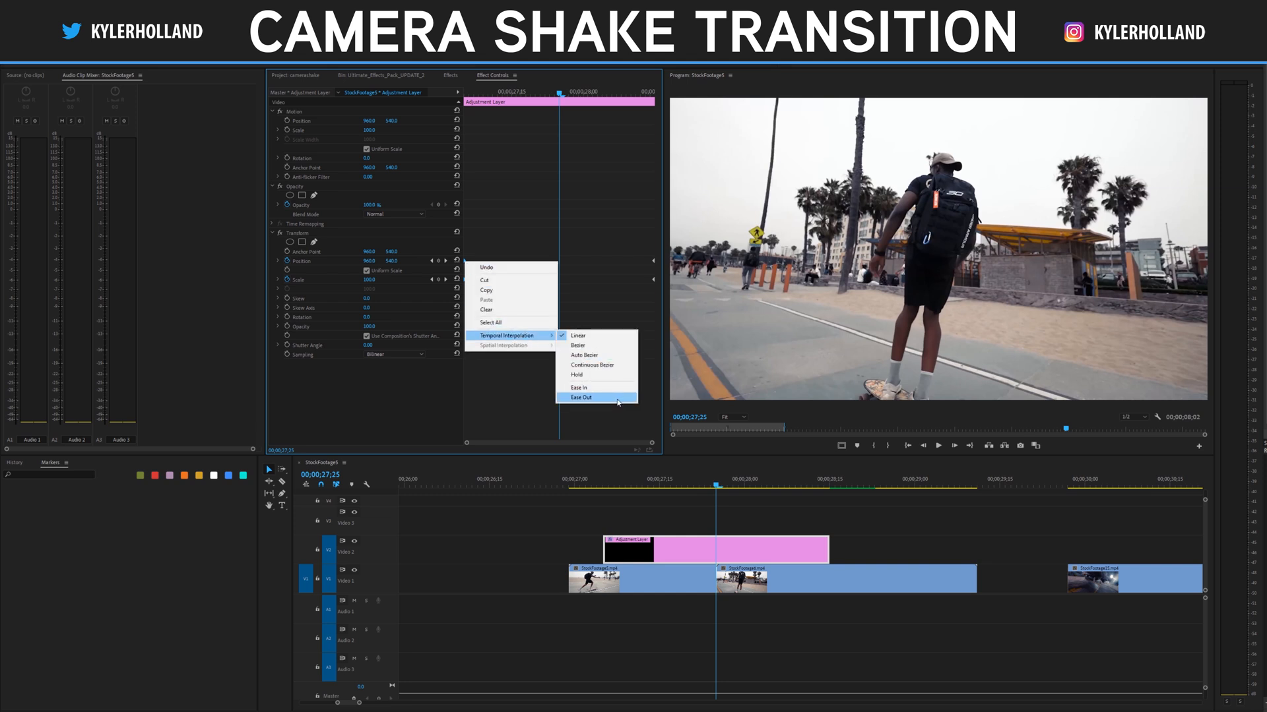
- Set the Transform keyframes to Ease Out and Continuous Bezier interpolation
{"action": "left_click", "coordinate": [582, 396]}
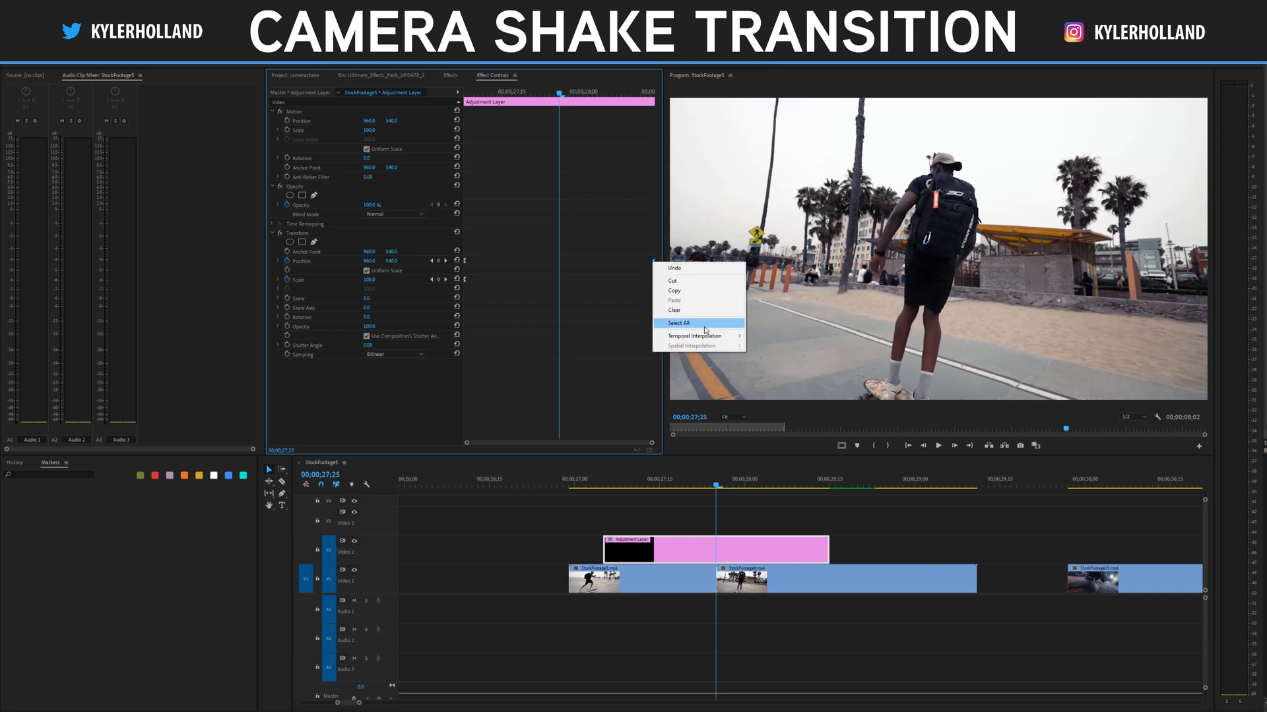
{"action": "mouse_move", "coordinate": [697, 335]}
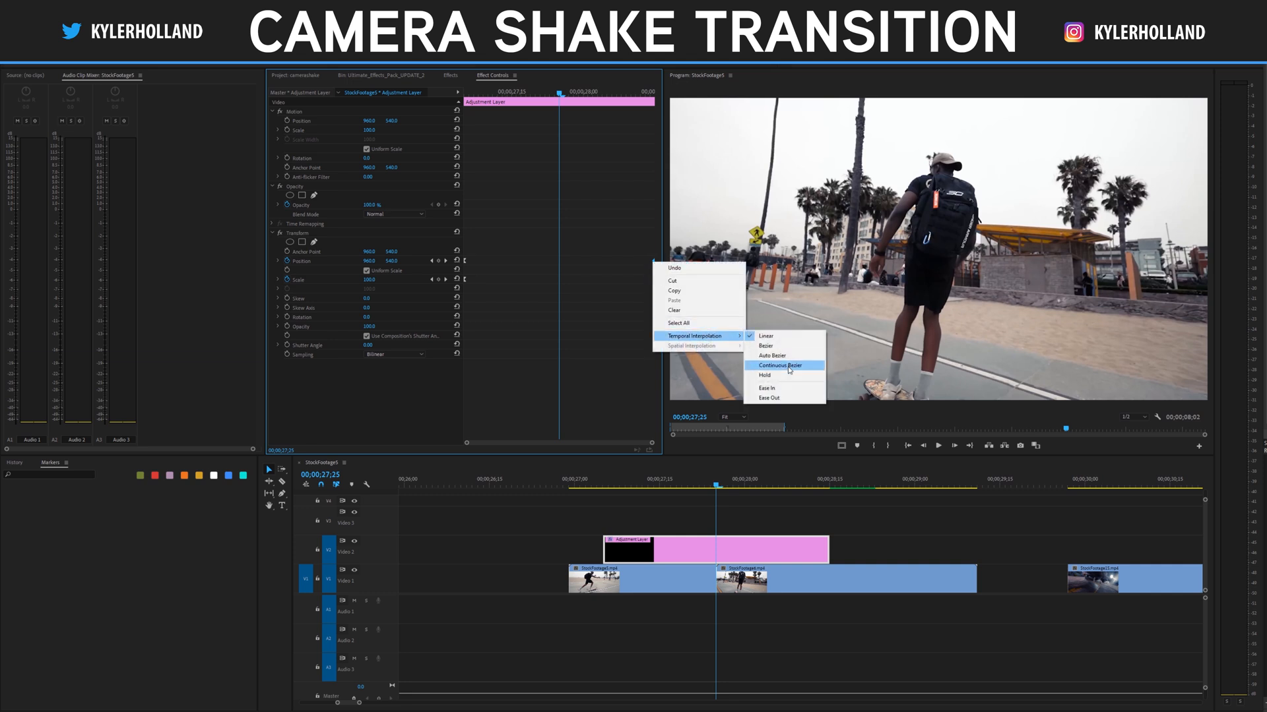
{"action": "left_click", "coordinate": [779, 365]}
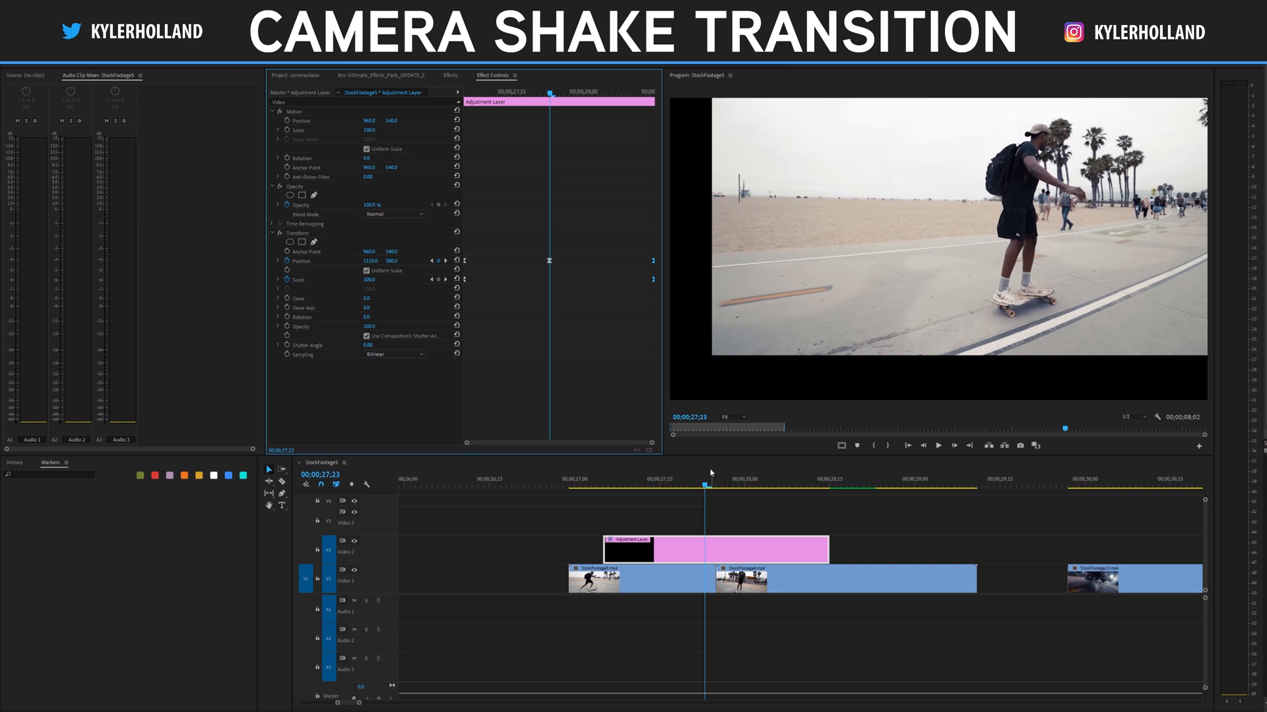
- Select the first skateboarding clip, showing its default Motion and Opacity settings
{"action": "left_click", "coordinate": [714, 485]}
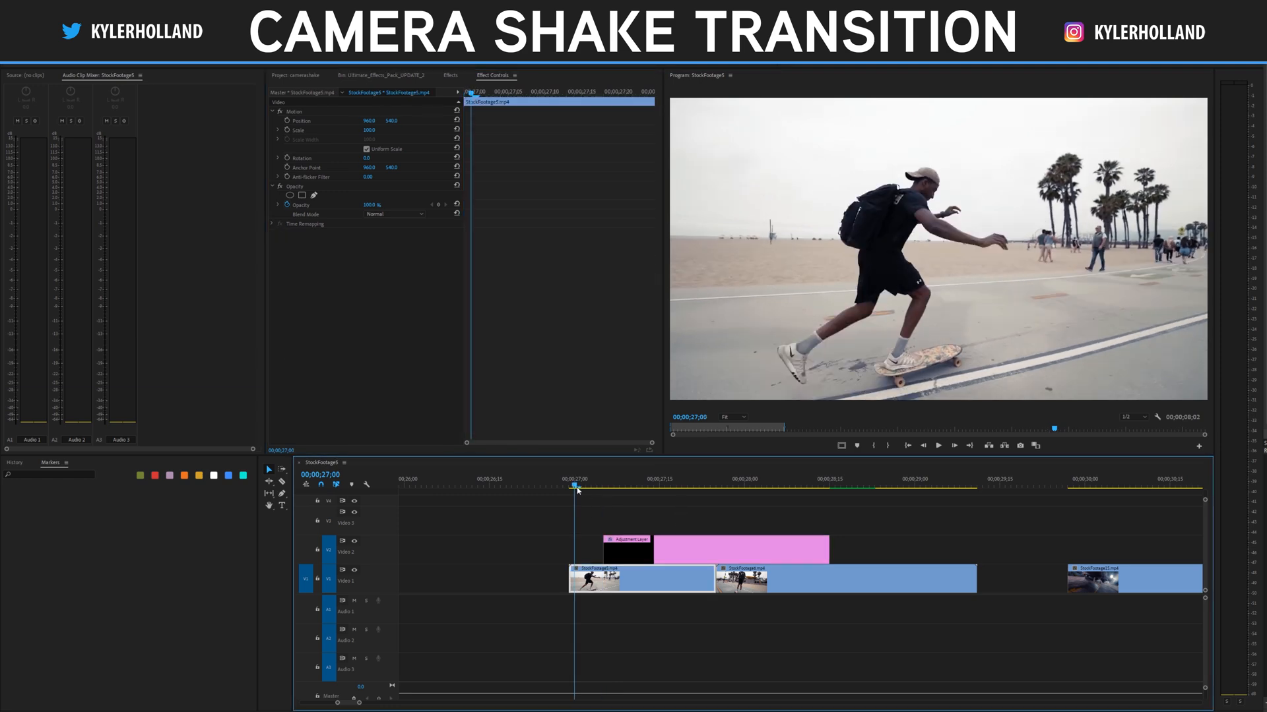
- Bring back the adjustment layer's keyframes and set the Transform shutter angle to 200
{"action": "left_click", "coordinate": [937, 445]}
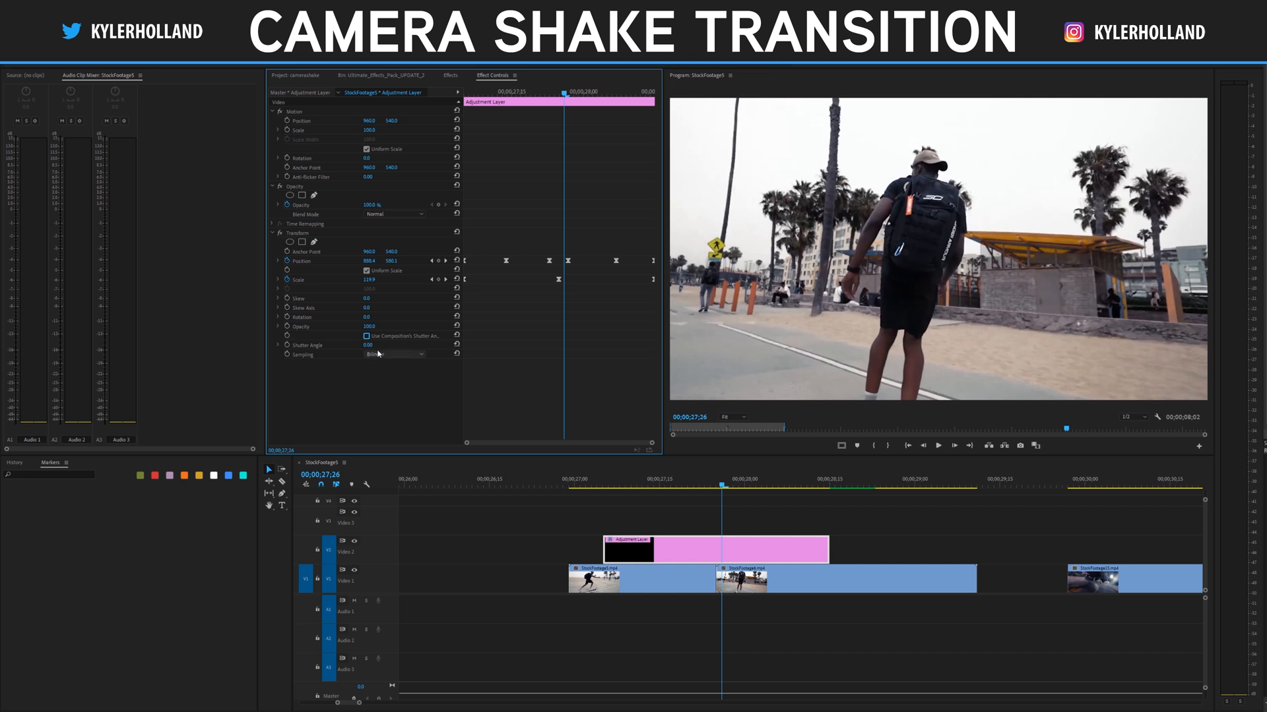
{"action": "left_click", "coordinate": [374, 345]}
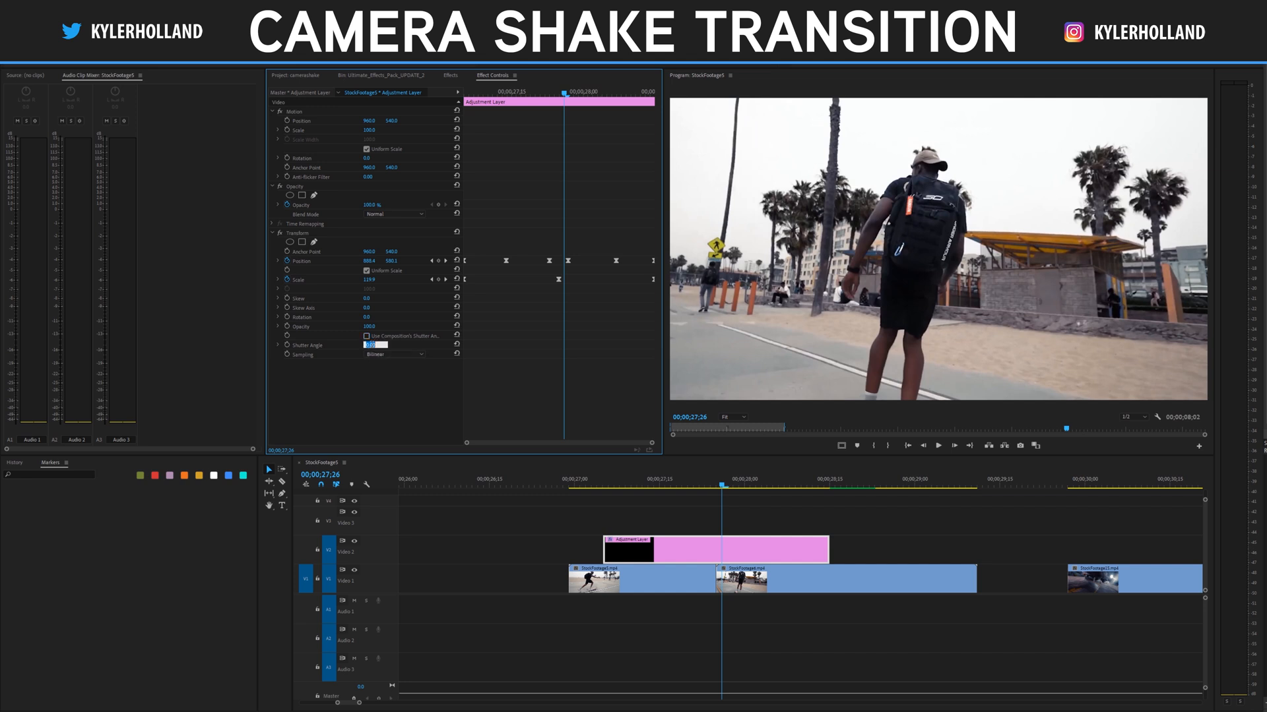
{"action": "type", "text": "200"}
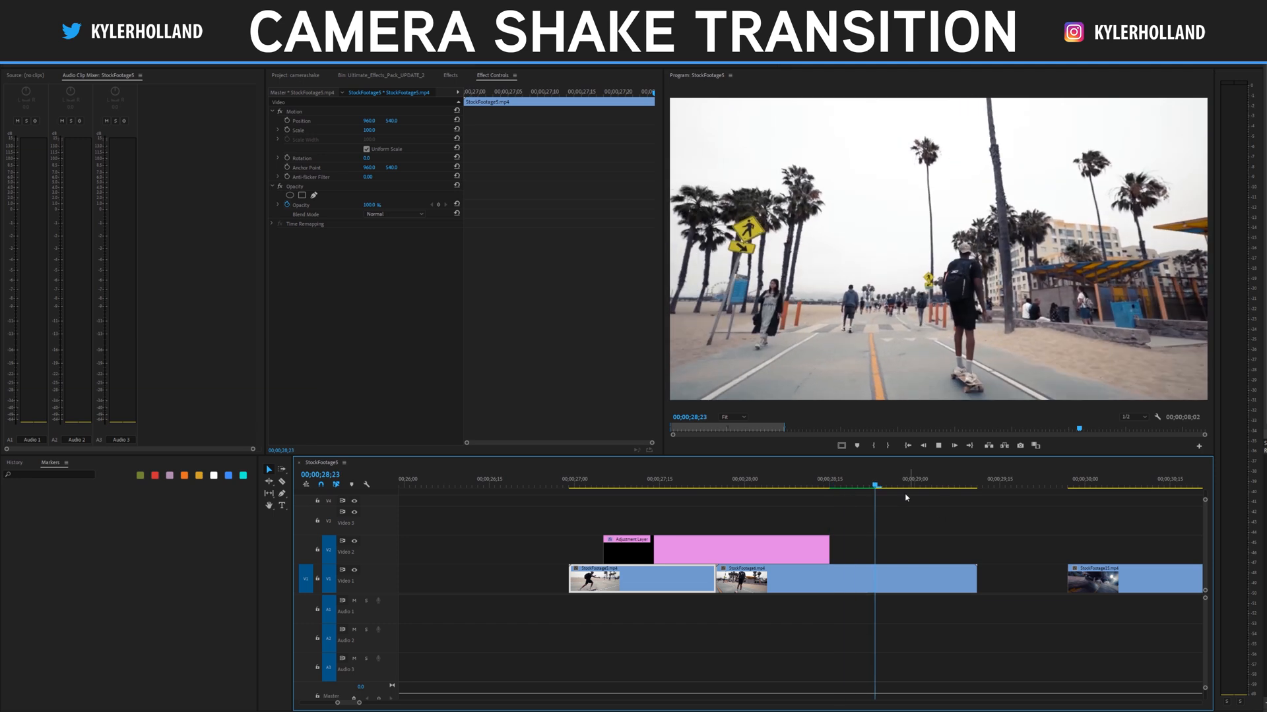
- Move the playhead back to the cut and select the adjustment layer
{"action": "left_click", "coordinate": [768, 482]}
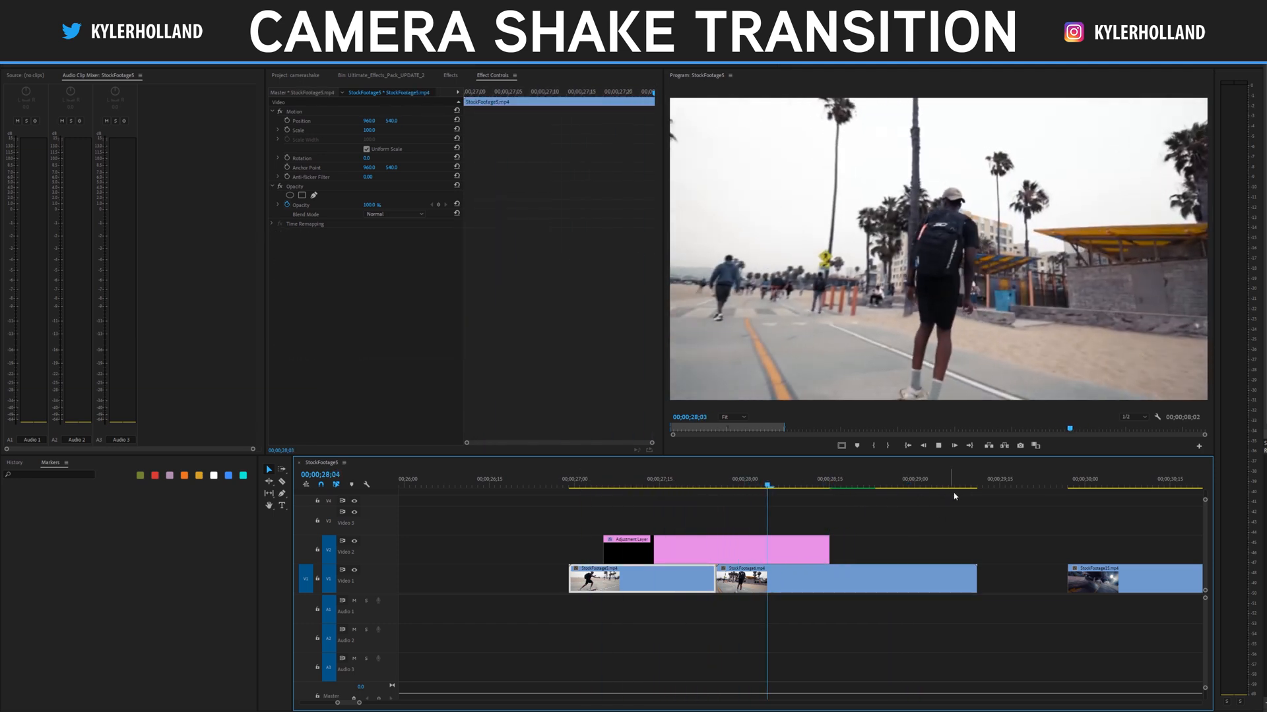
{"action": "left_click", "coordinate": [582, 478]}
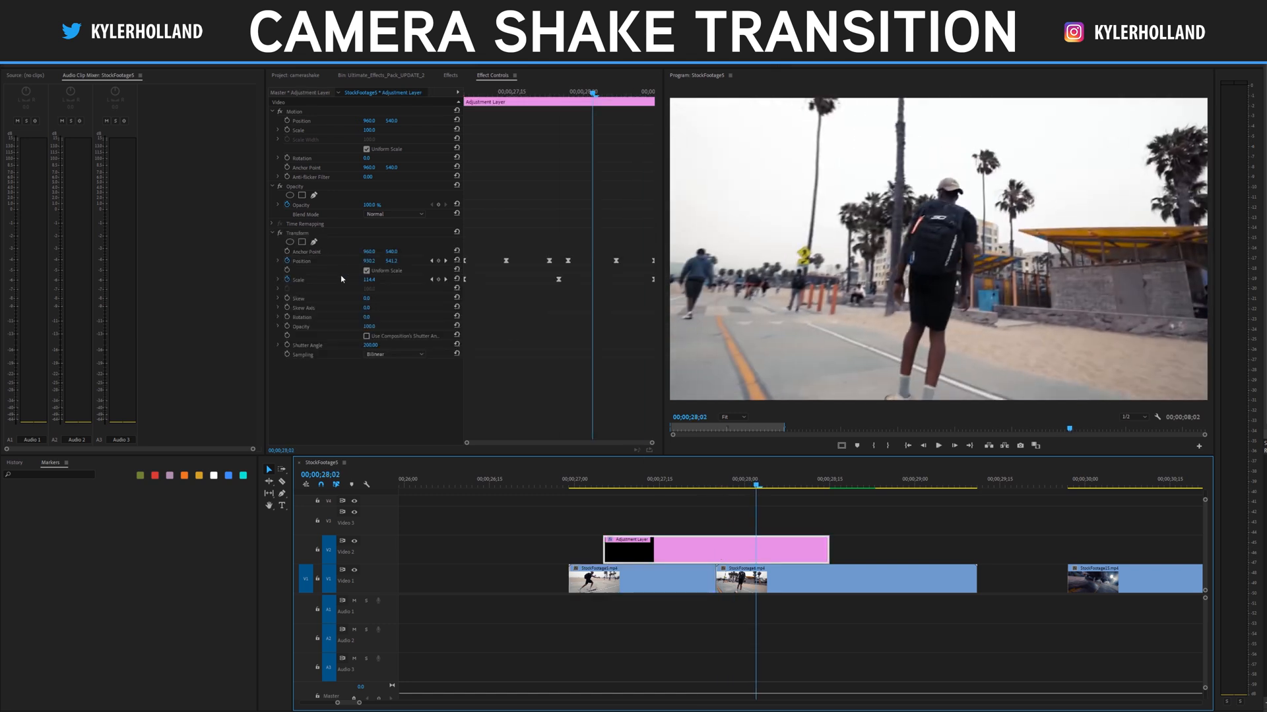
{"action": "right_click", "coordinate": [296, 233]}
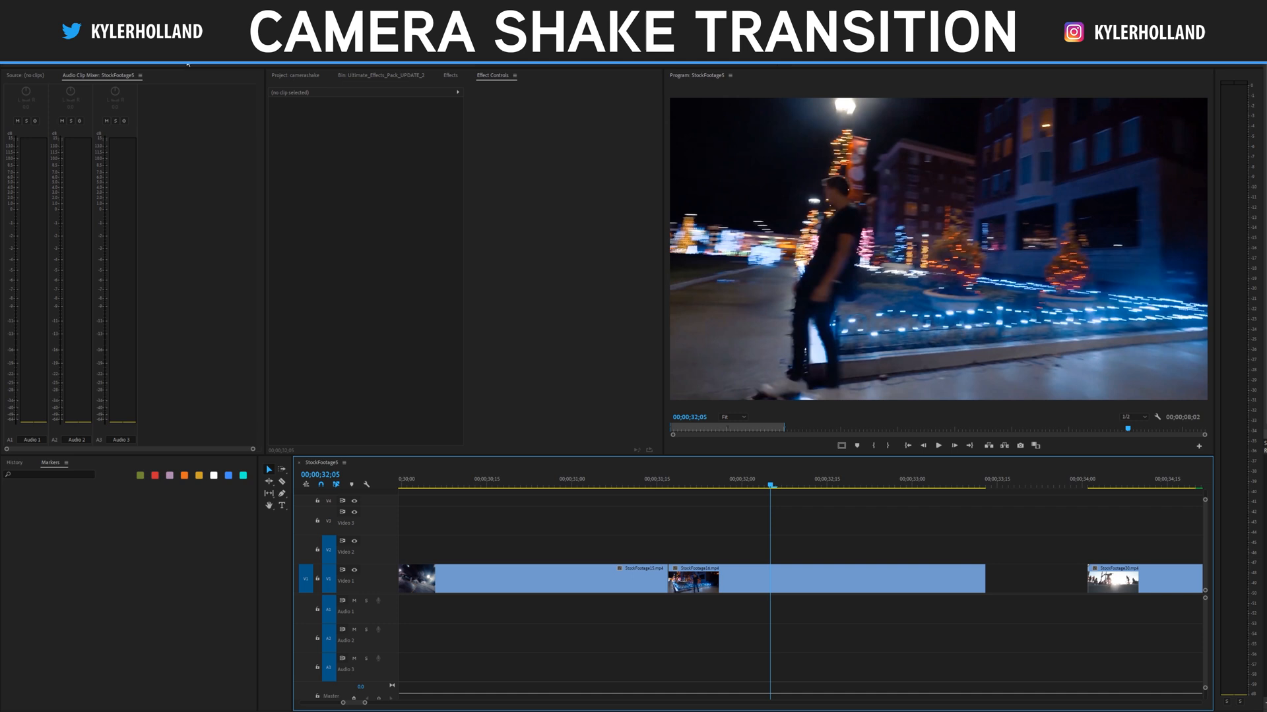
- Add the adjustment layer to Video 2 and trim it to cover the night-street cut
{"action": "left_click", "coordinate": [296, 75]}
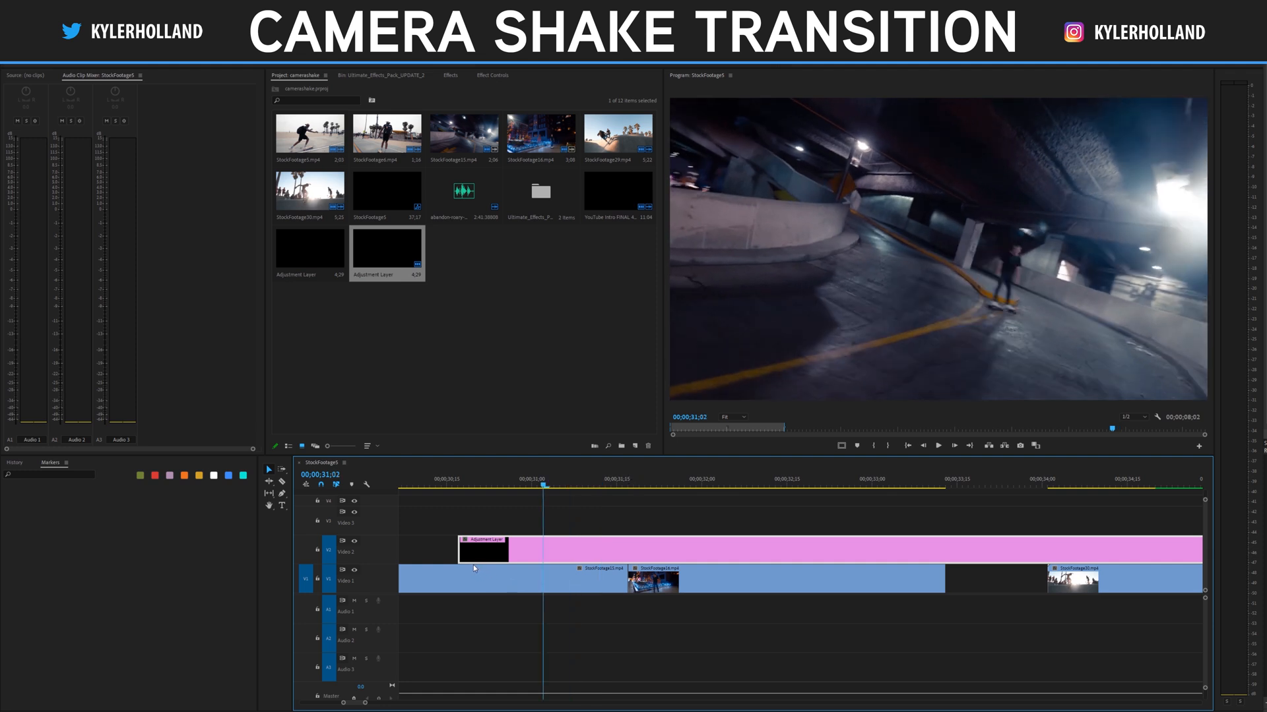
{"action": "left_click_drag", "start_coordinate": [483, 550], "coordinate": [568, 550]}
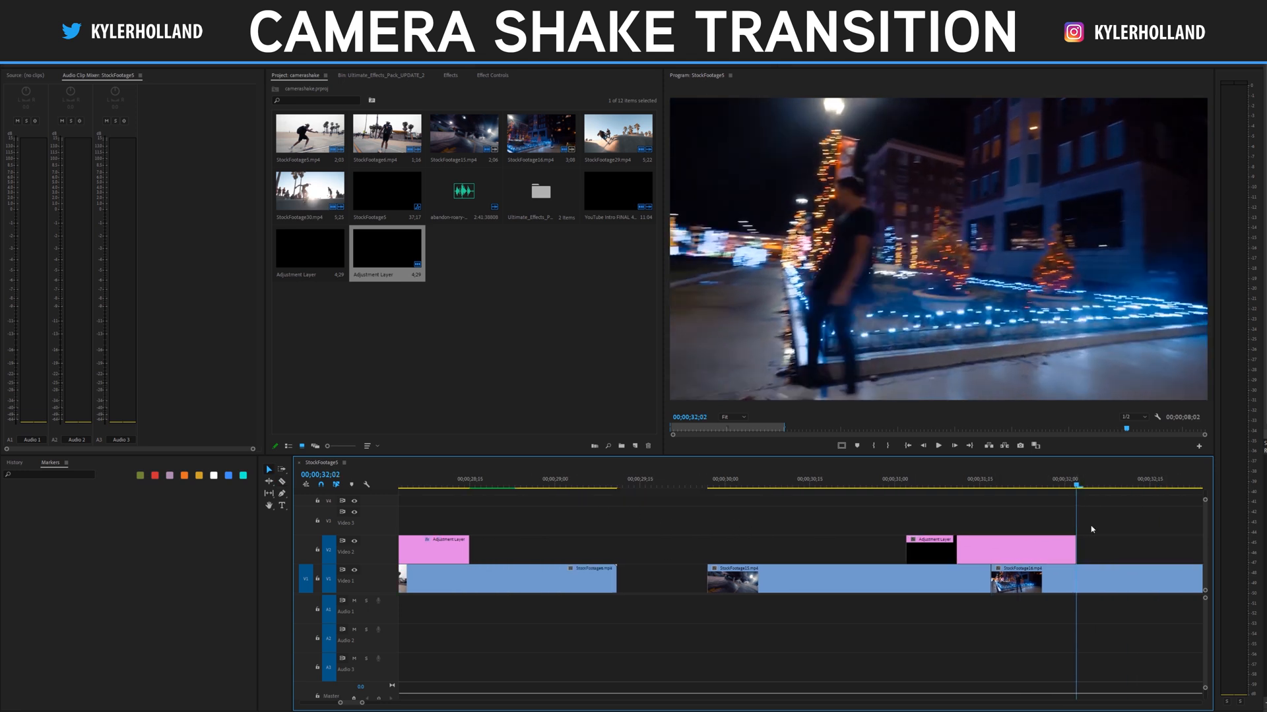
- Apply Transform to the night-street adjustment layer and slightly enlarge its Scale
{"action": "left_click", "coordinate": [494, 75]}
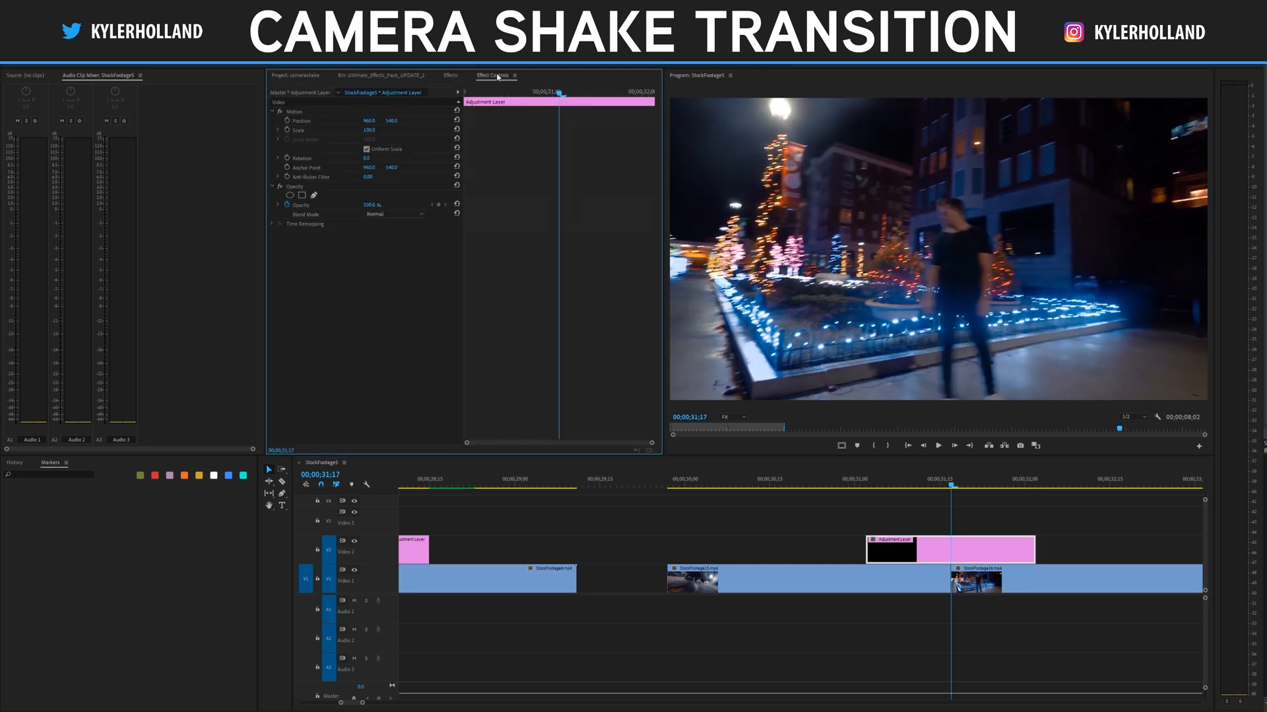
{"action": "left_click", "coordinate": [449, 75]}
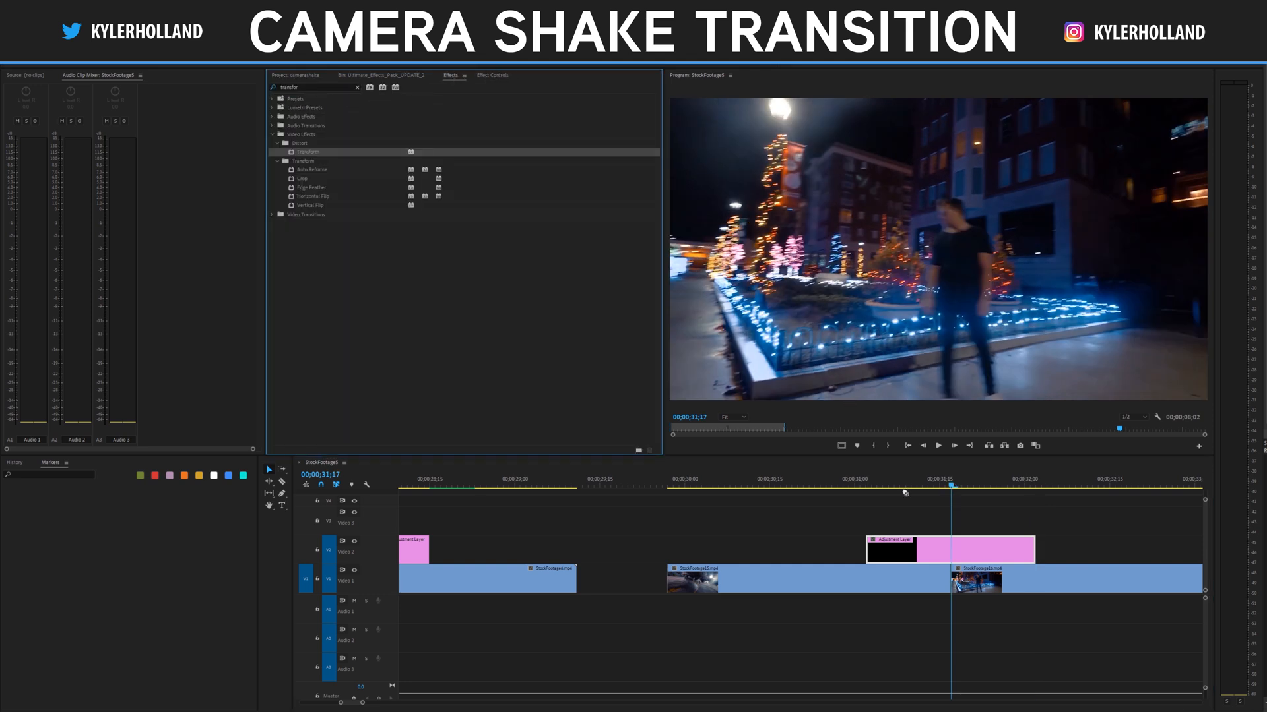
{"action": "left_click", "coordinate": [492, 75]}
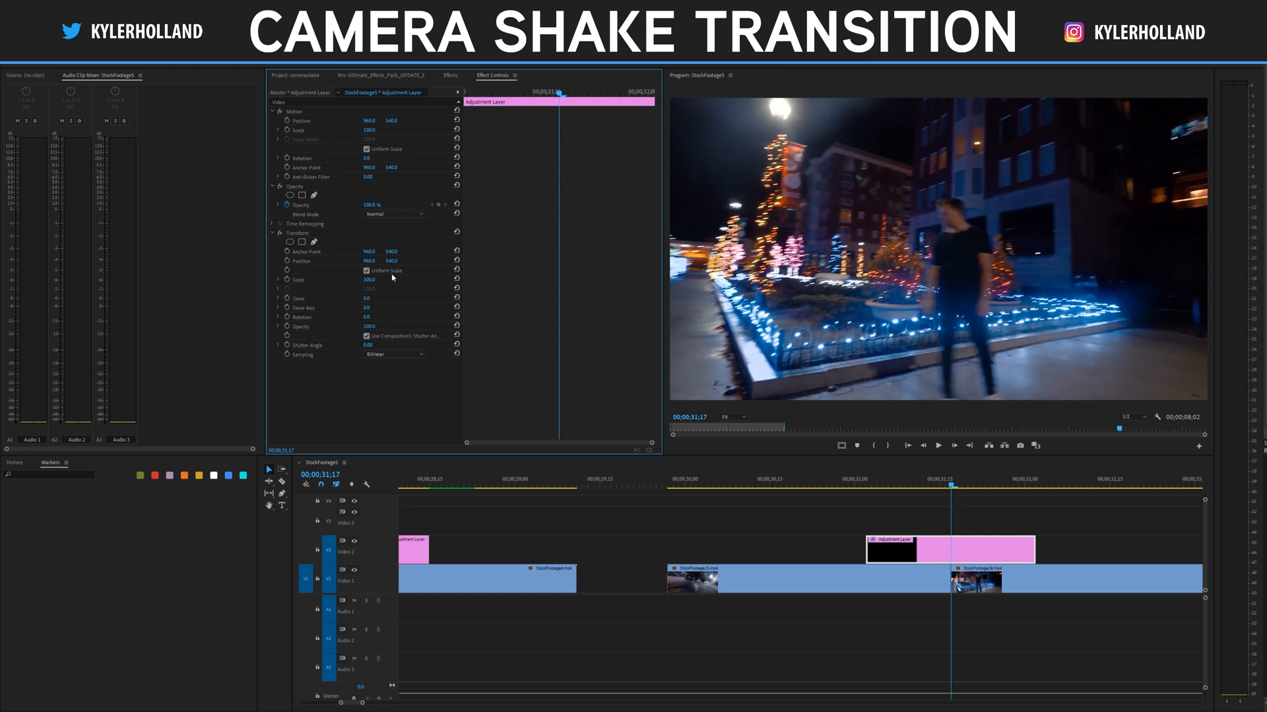
{"action": "left_click_drag", "start_coordinate": [369, 280], "coordinate": [375, 280]}
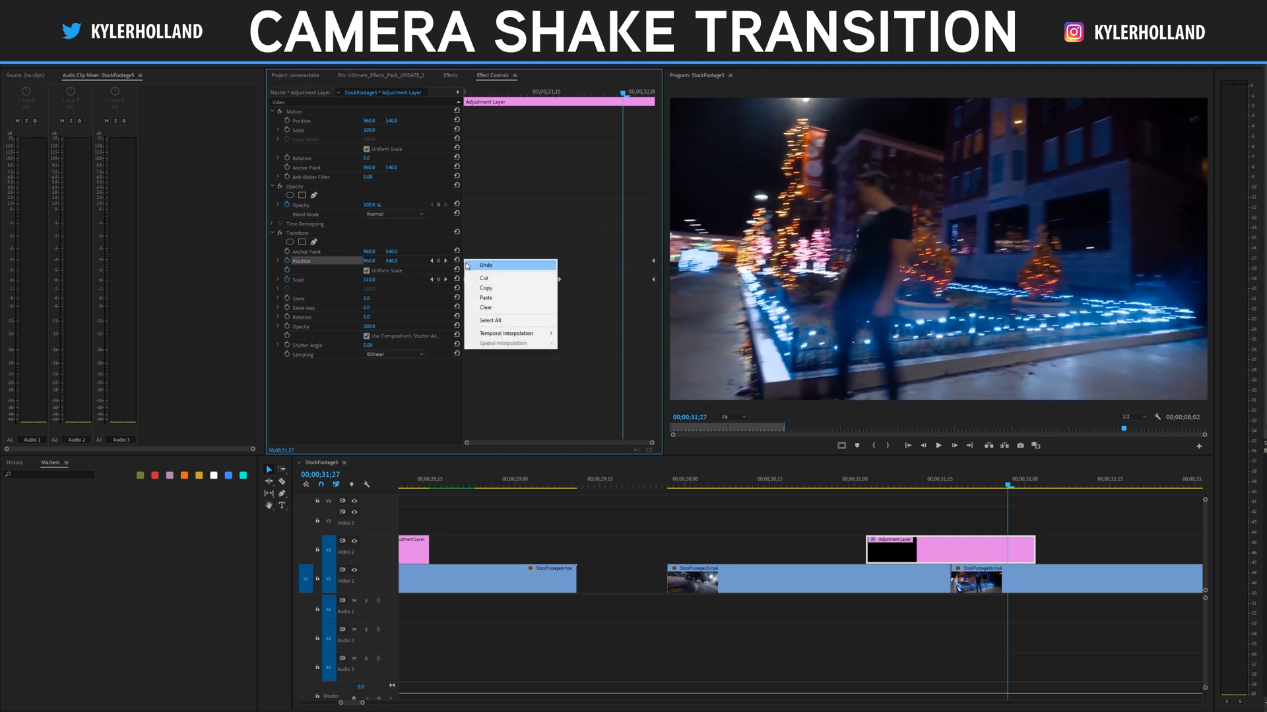
{"action": "mouse_move", "coordinate": [507, 334]}
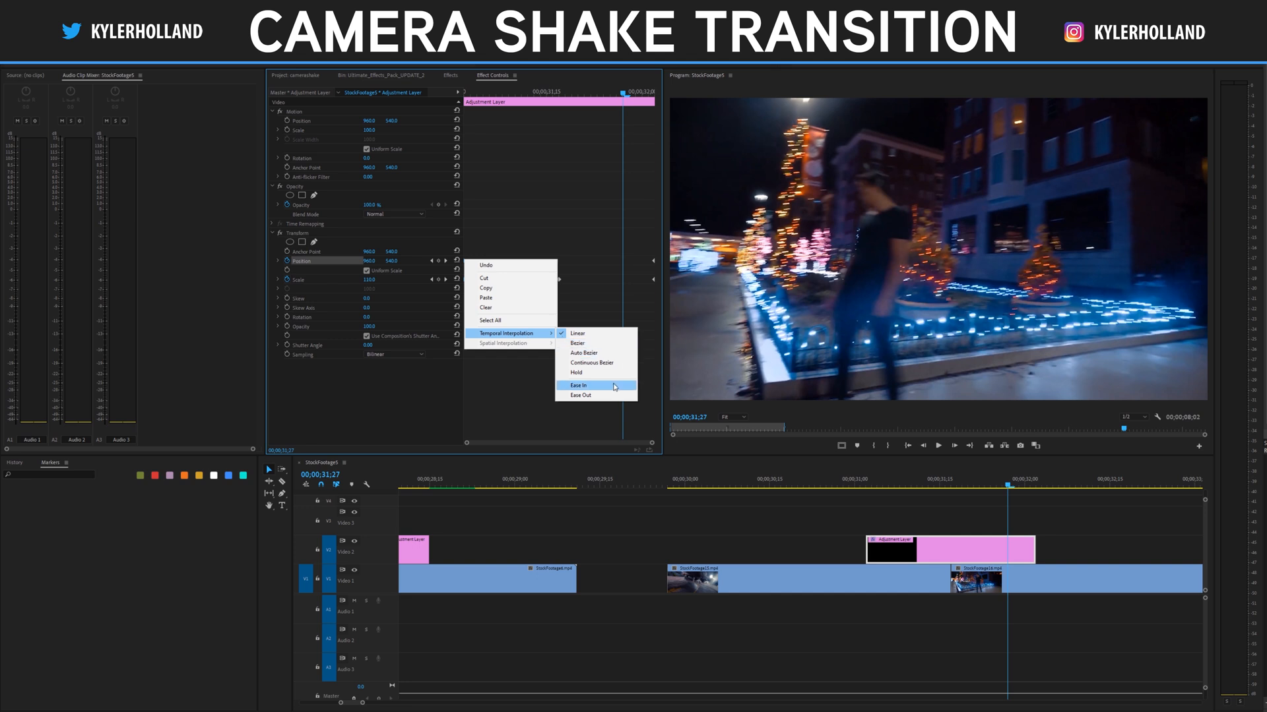
- Set the Position and Scale keyframes to Ease In interpolation
{"action": "left_click", "coordinate": [579, 384]}
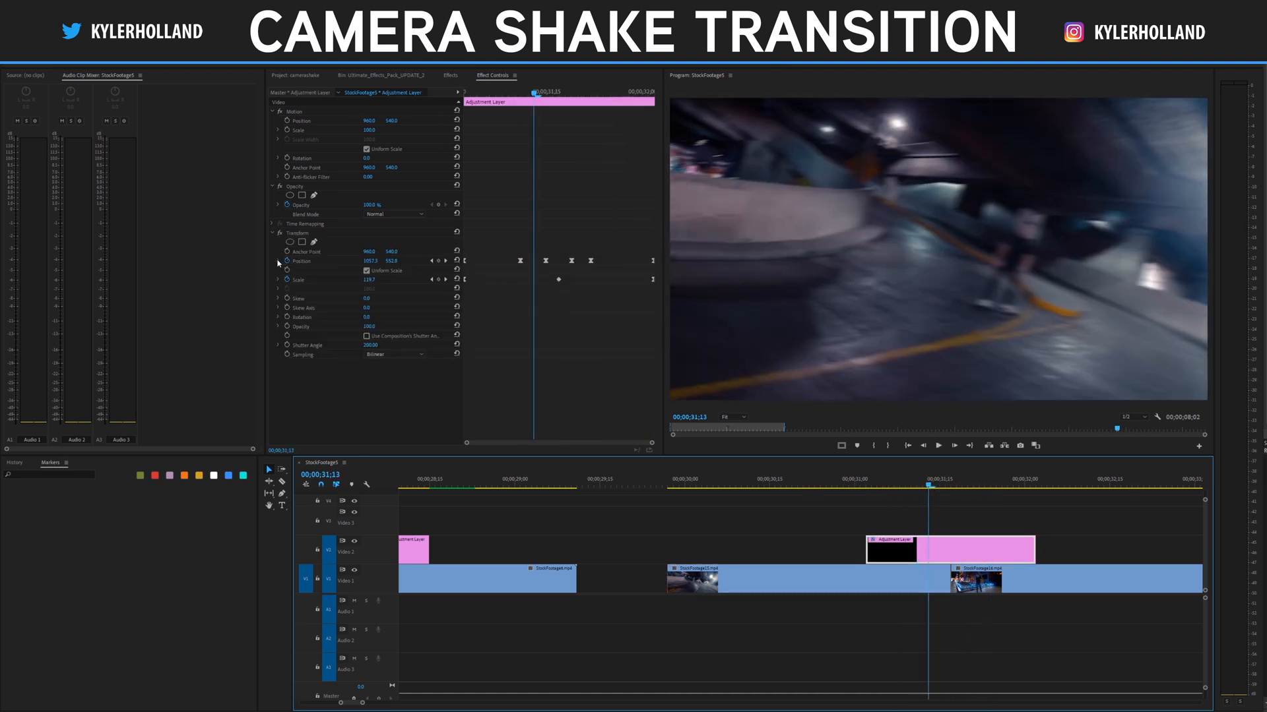
- Expand the night-street shake's Position property to reveal its velocity graph
{"action": "left_click", "coordinate": [278, 261]}
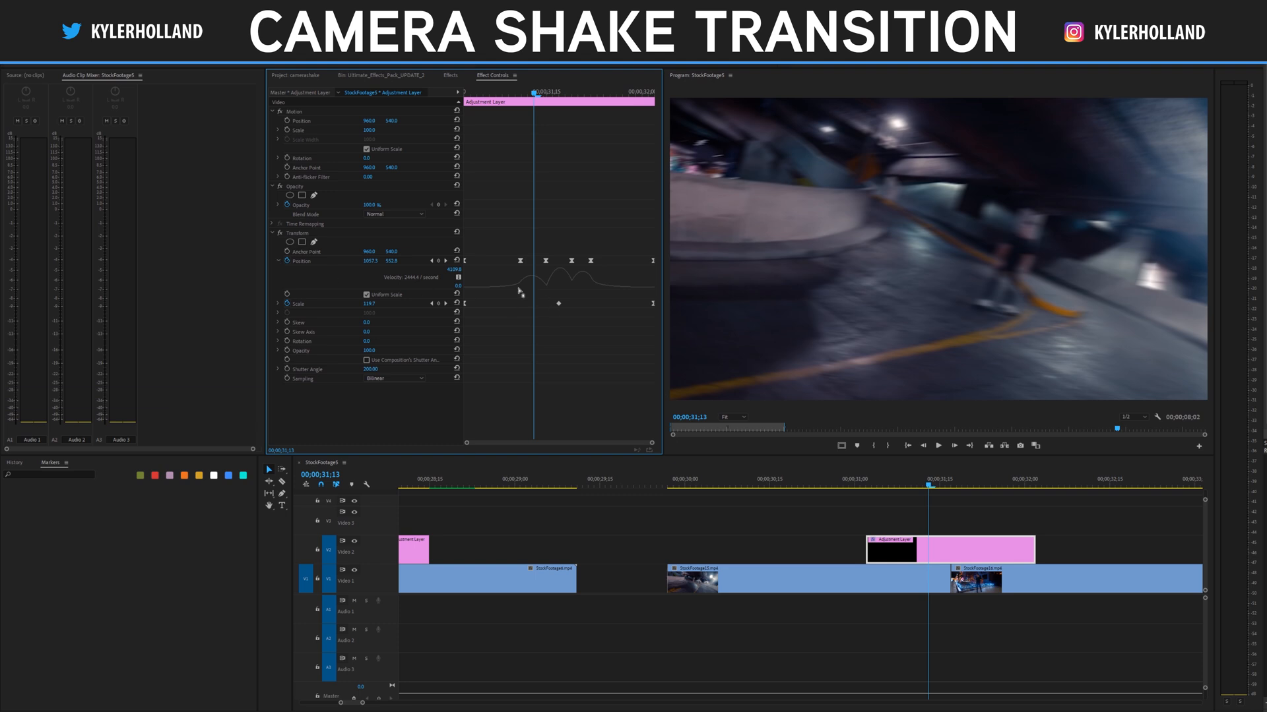
{"action": "mouse_move", "coordinate": [442, 292]}
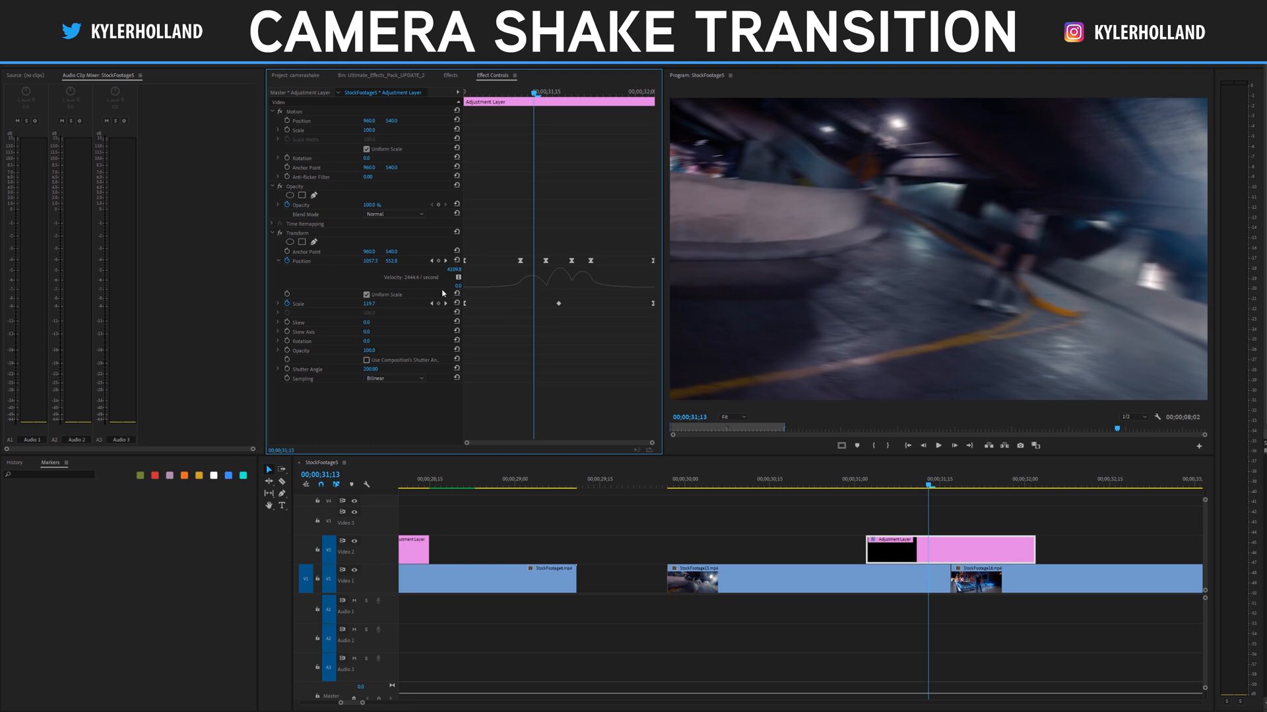
{"action": "mouse_move", "coordinate": [419, 305]}
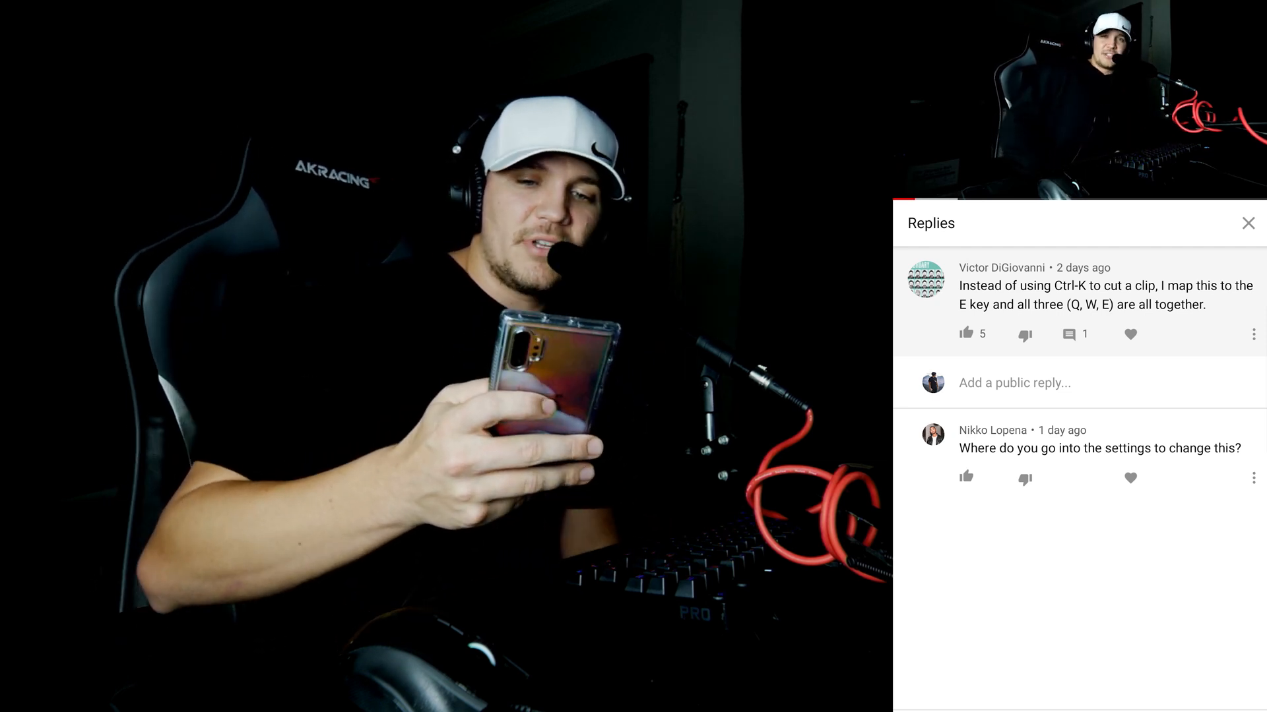
- Return to the comment list, heart viewer comments, and open the tutorial request's replies
{"action": "left_click", "coordinate": [965, 334]}
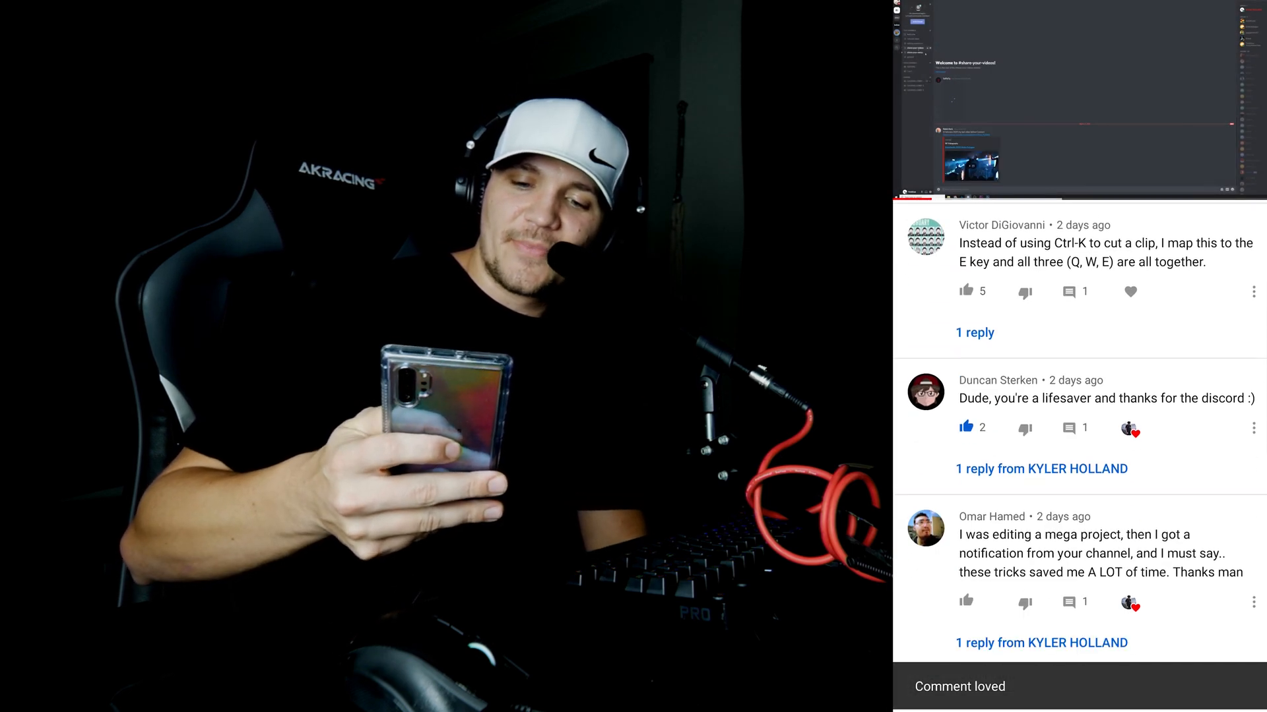
{"action": "left_click", "coordinate": [1041, 469]}
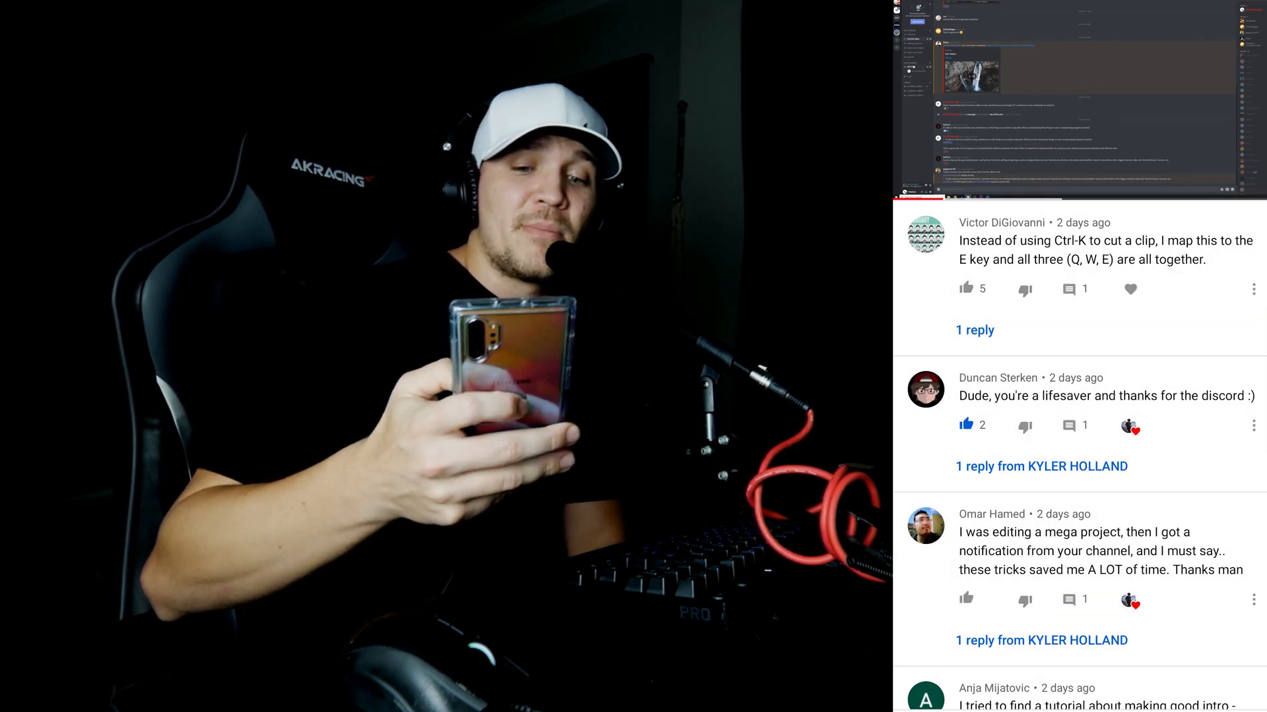
{"action": "left_click", "coordinate": [1042, 641]}
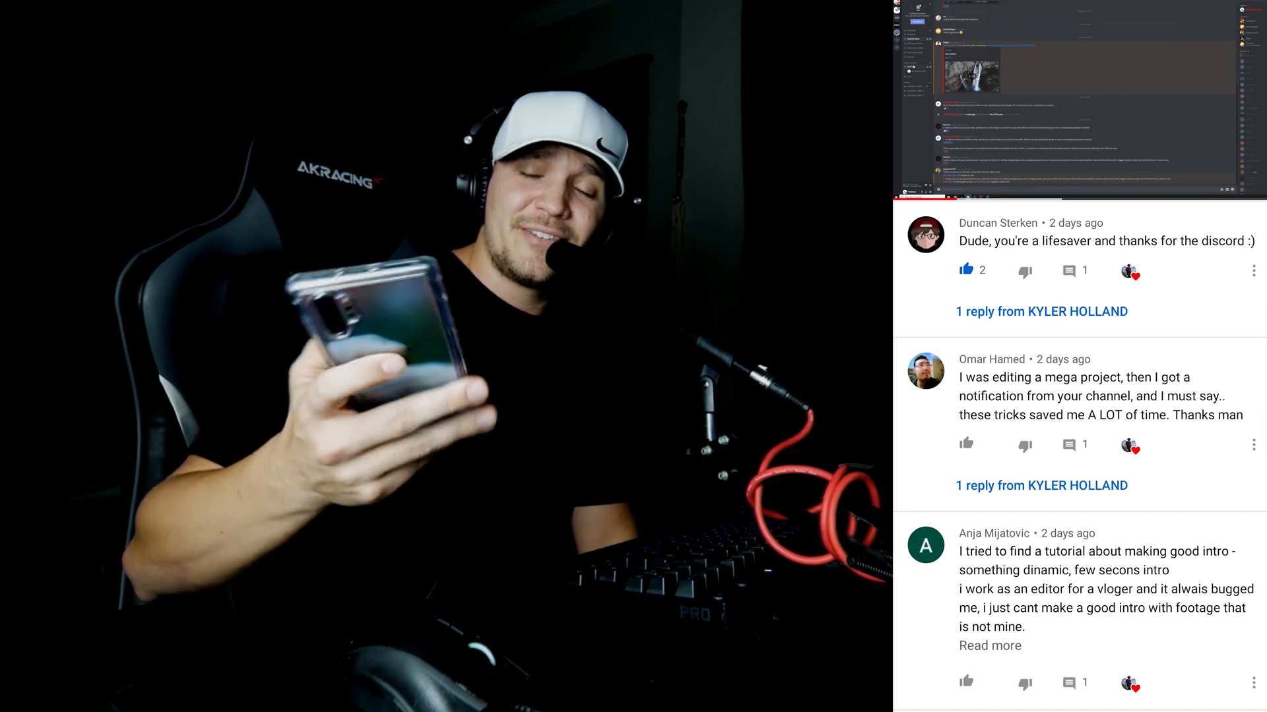
{"action": "left_click", "coordinate": [1041, 310]}
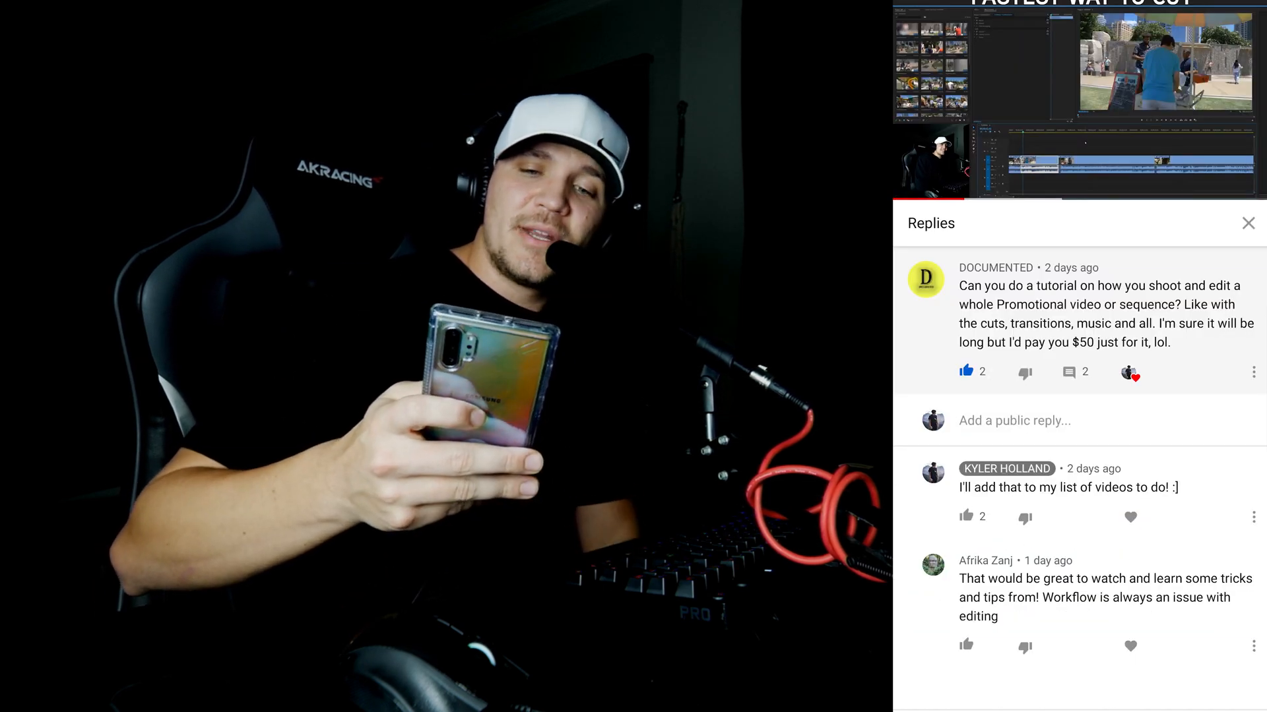